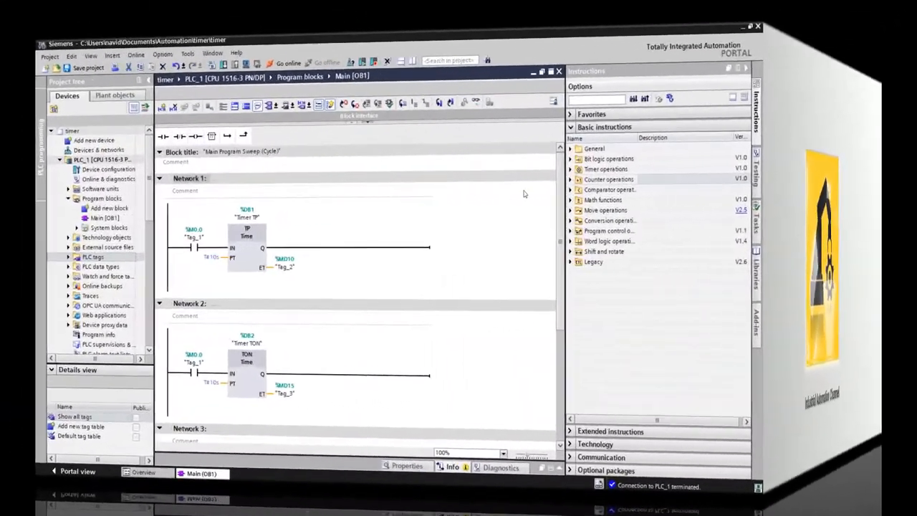
Step: Expand Timer operations in Basic instructions and read the TONR time accumulator tooltip
click(570, 160)
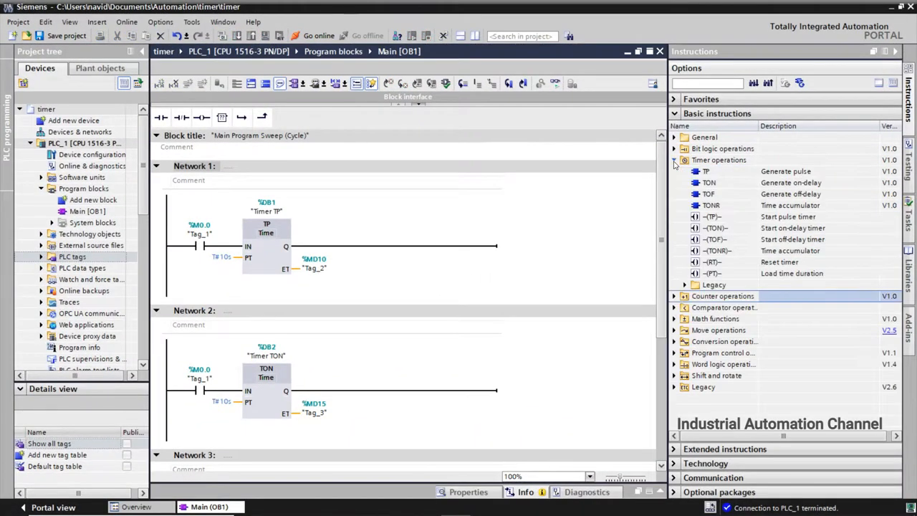
click(711, 205)
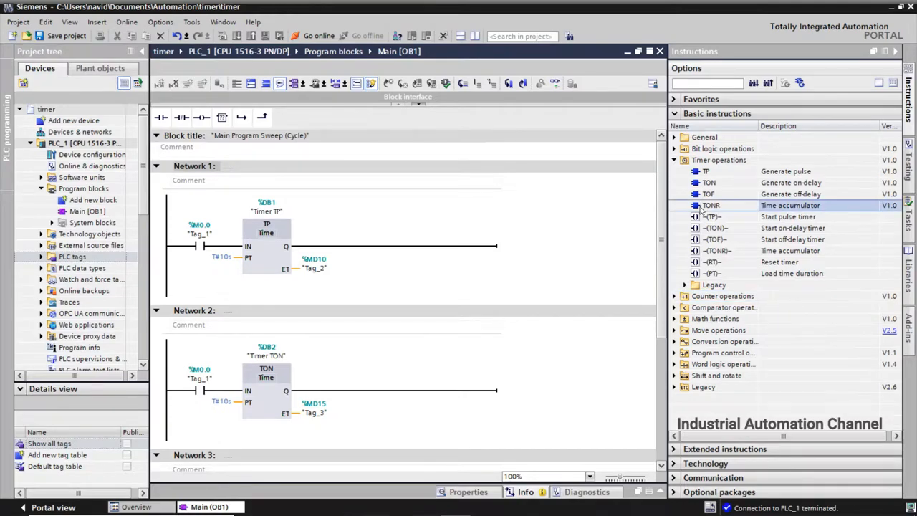
mouse_move(711, 216)
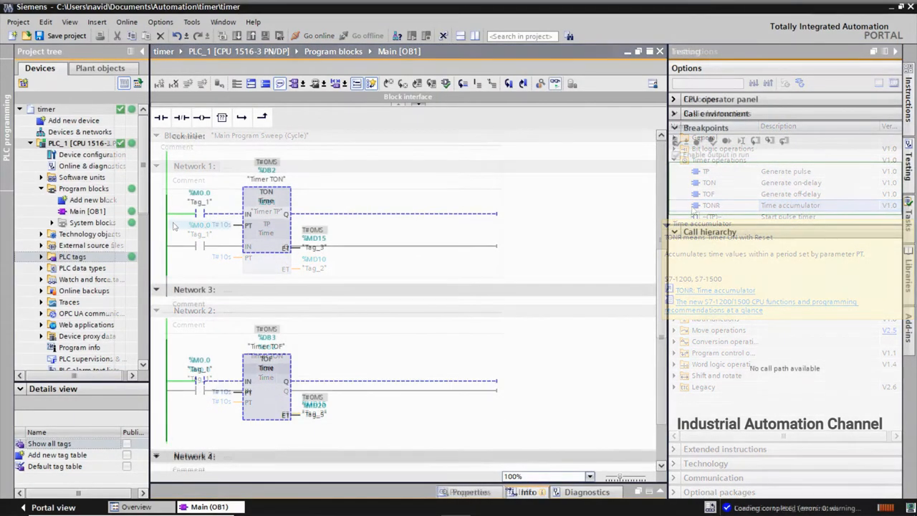
Step: Modify the Tag_1 contact to 1 to run Network 2's on-delay timer, then back to 0
right_click(200, 211)
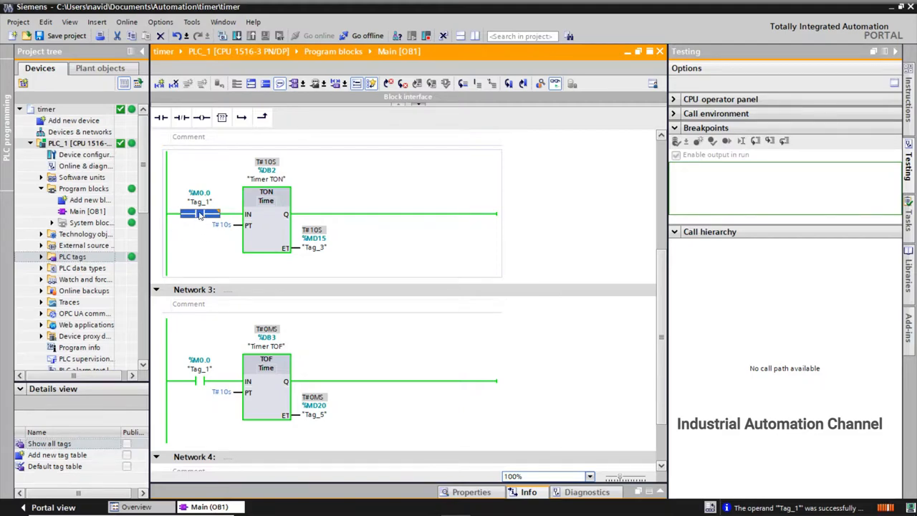
right_click(199, 214)
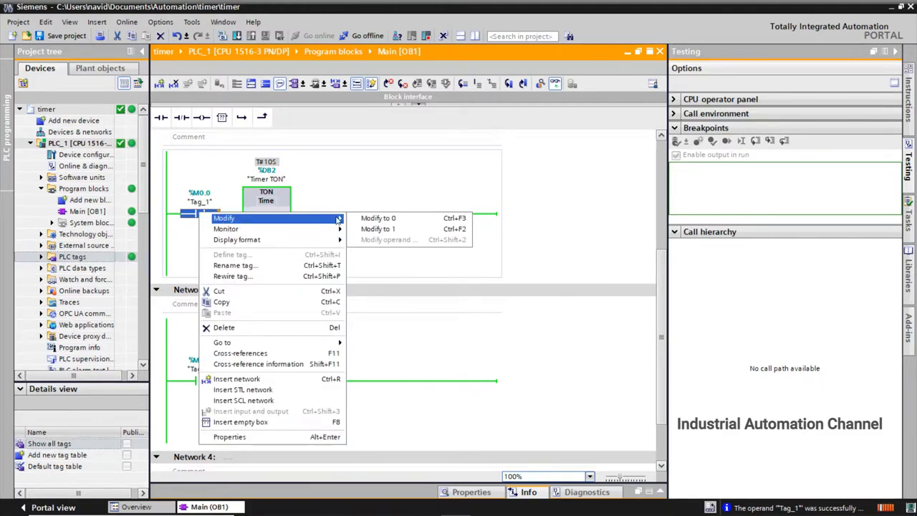
click(364, 225)
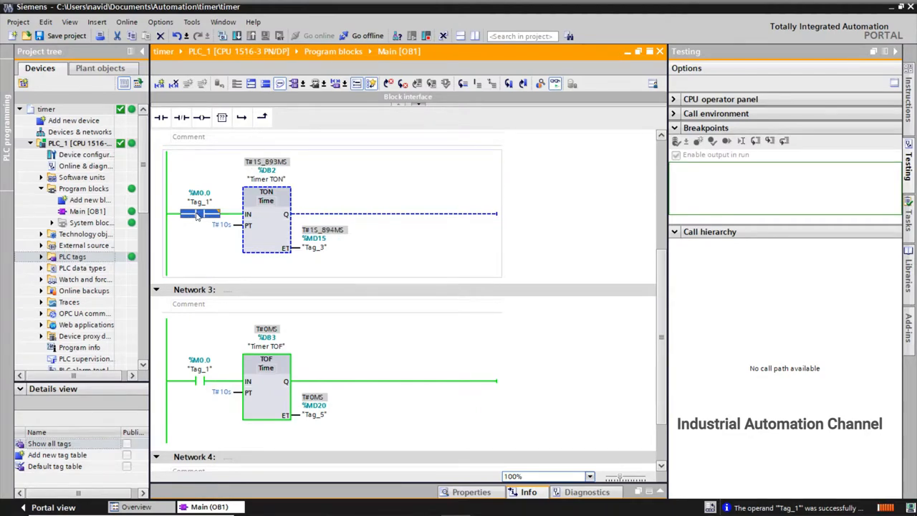
right_click(199, 214)
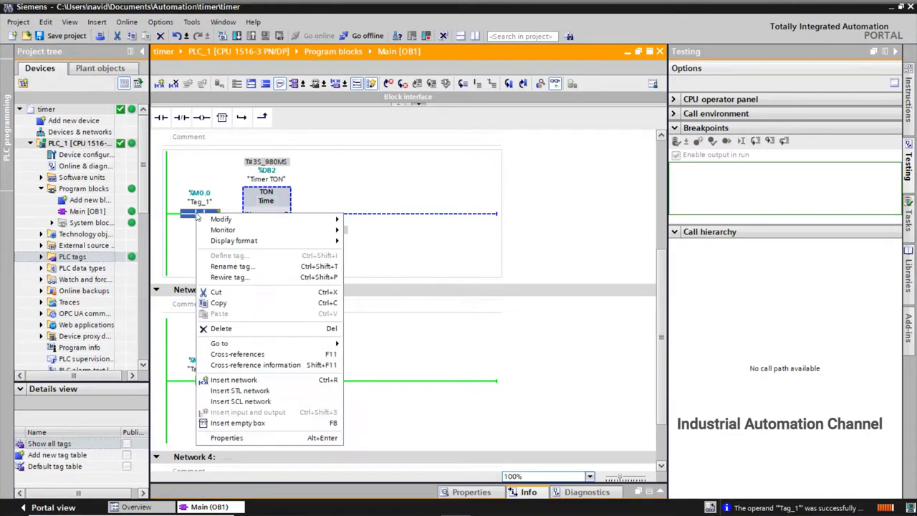
mouse_move(220, 218)
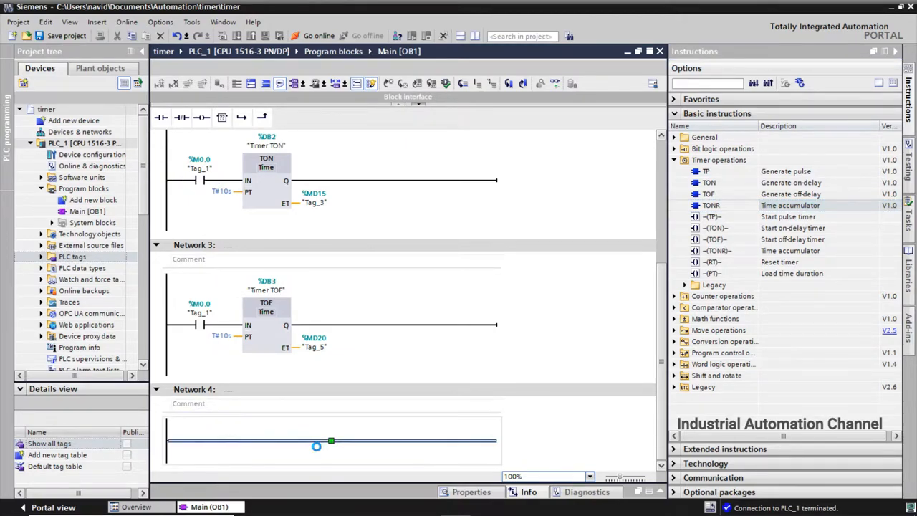
Step: Insert a TONR on Network 4's rung, confirming the Timer TONR instance block
click(331, 441)
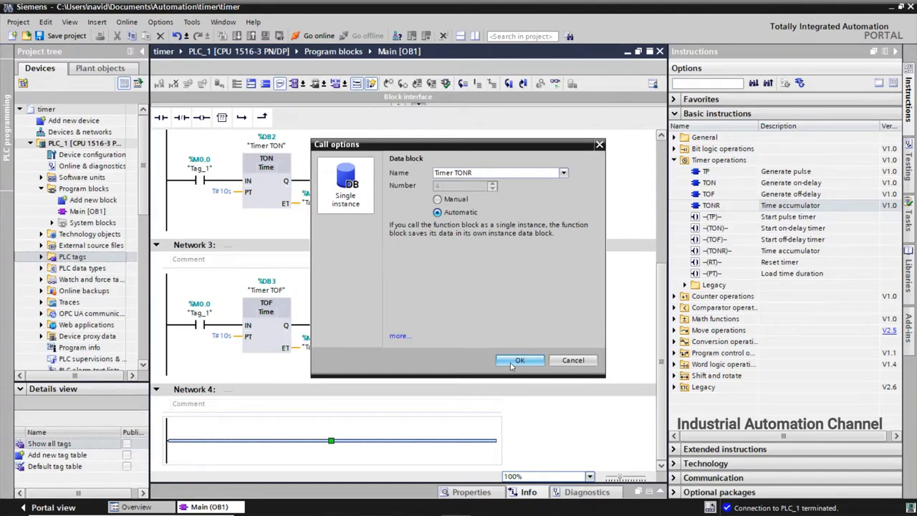
click(520, 359)
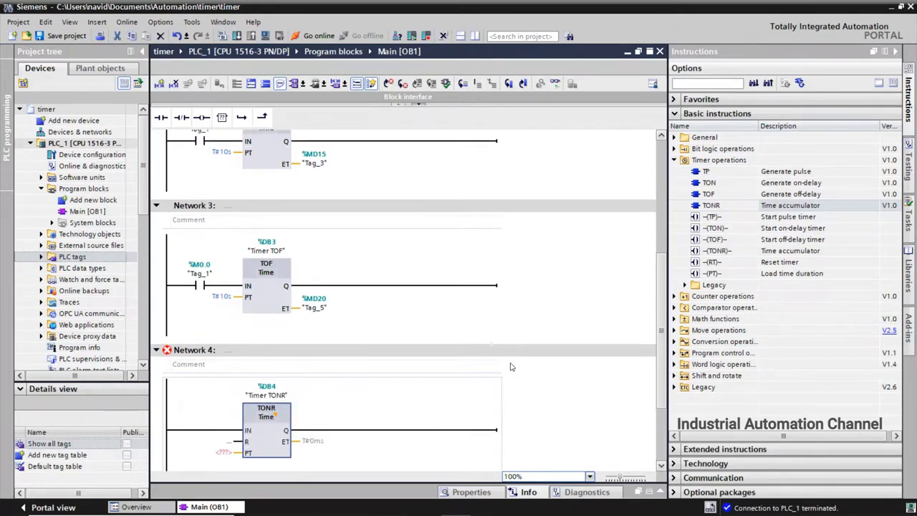
scroll(down, 3)
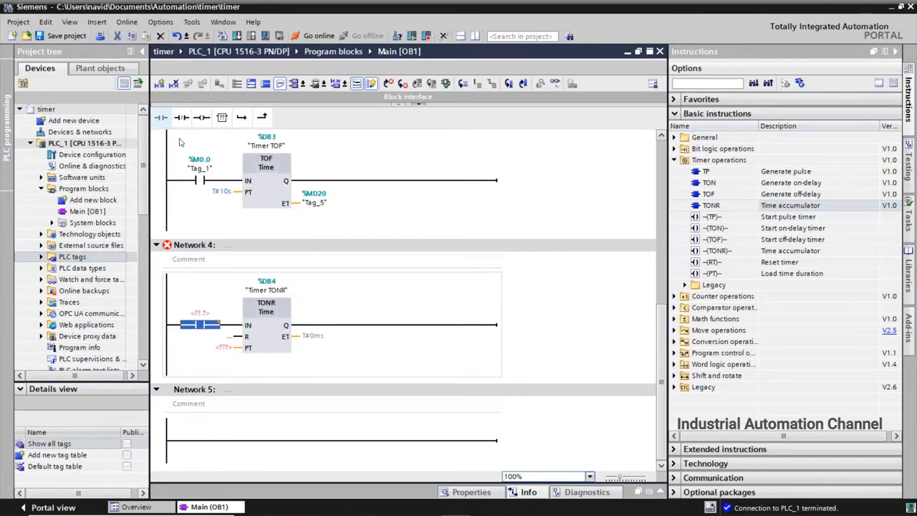
Step: Assign %M0.0 to the contact, T#10s to PT, %MD25 to ET and %M0.5 to R
click(199, 313)
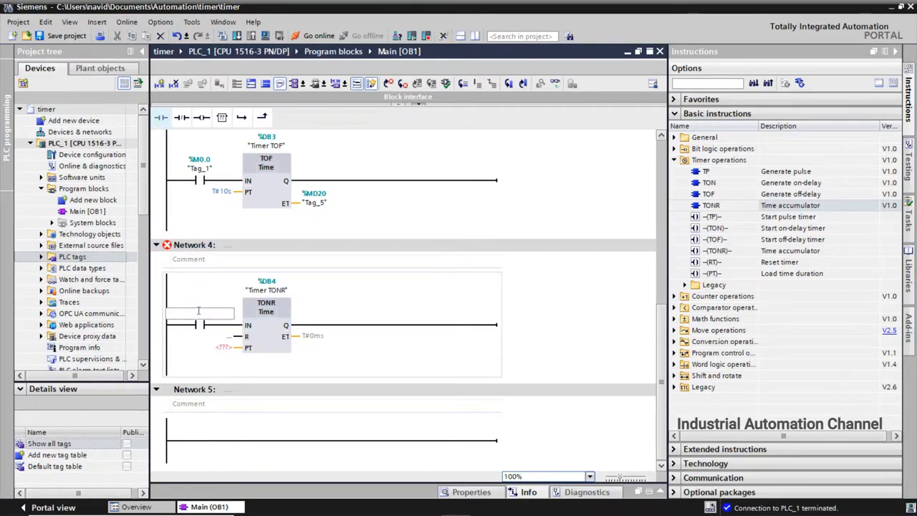
text(m0)
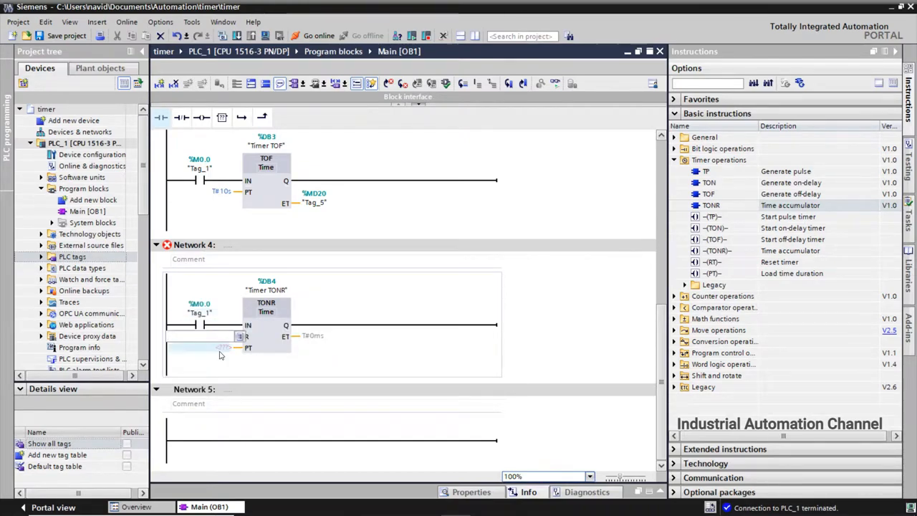
text(10s)
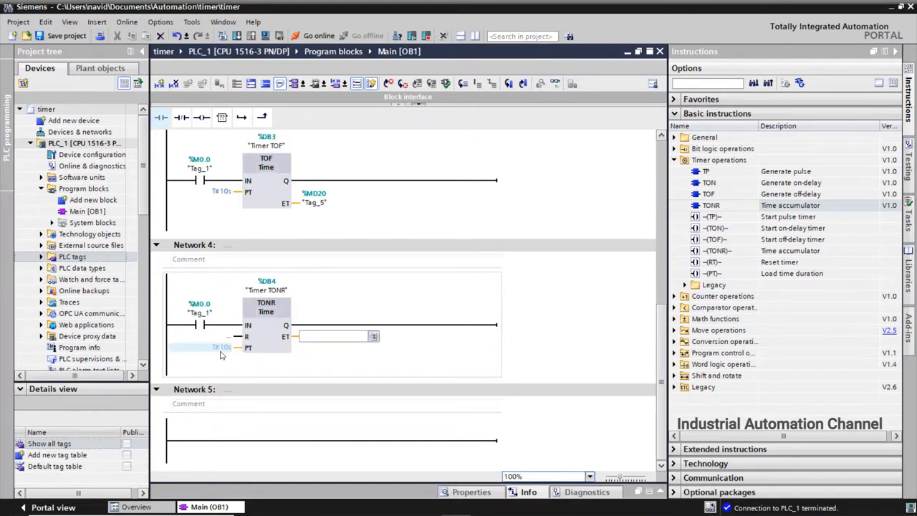
text(m)
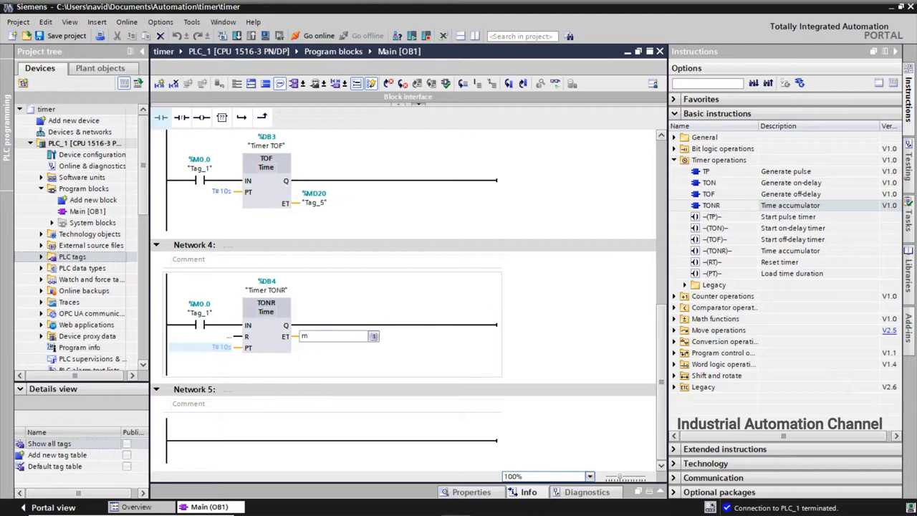
text(d2)
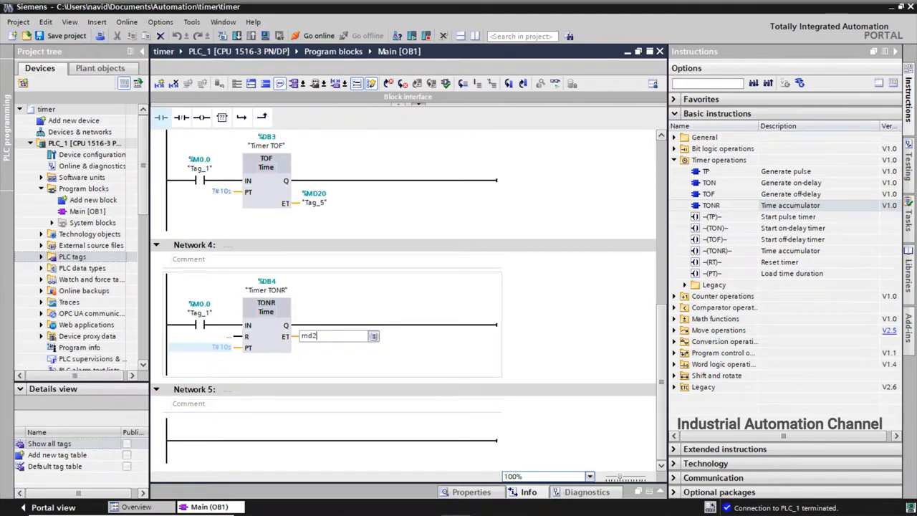
text(%MD25)
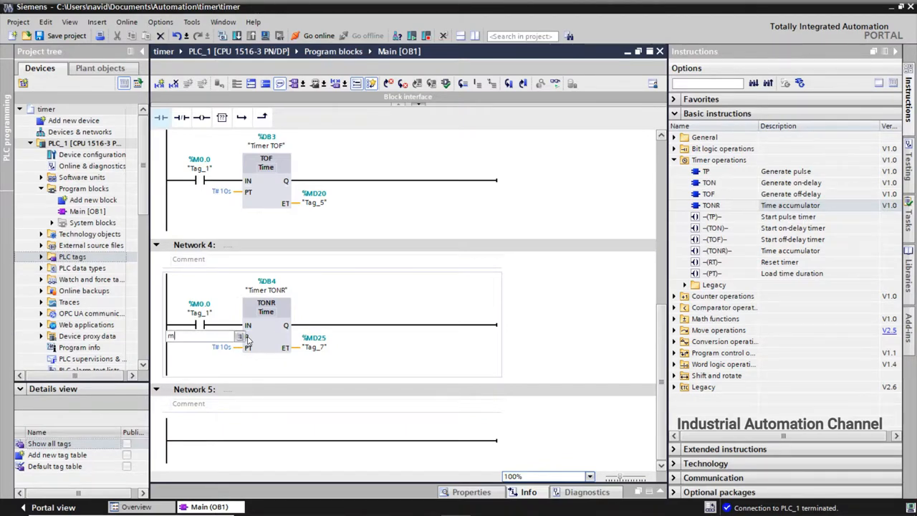
text(0.5)
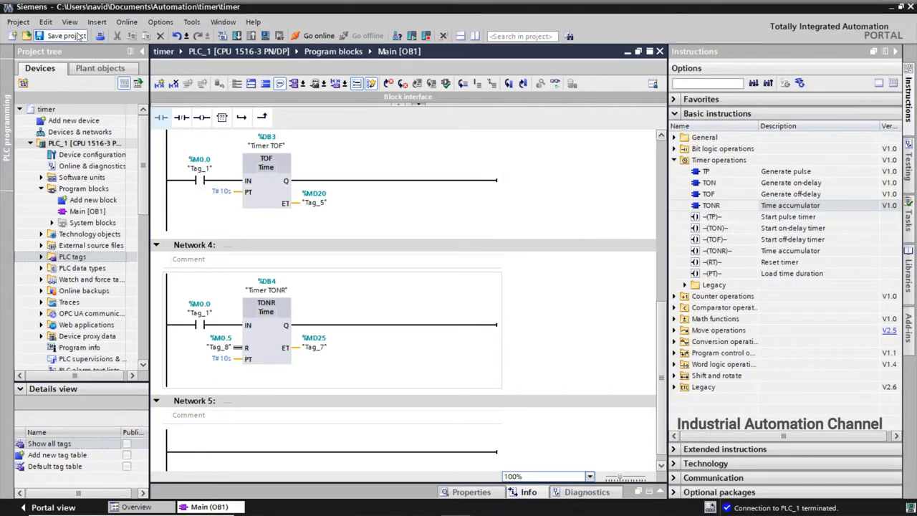
Step: Save the project and zoom the editor to 110 percent
click(67, 36)
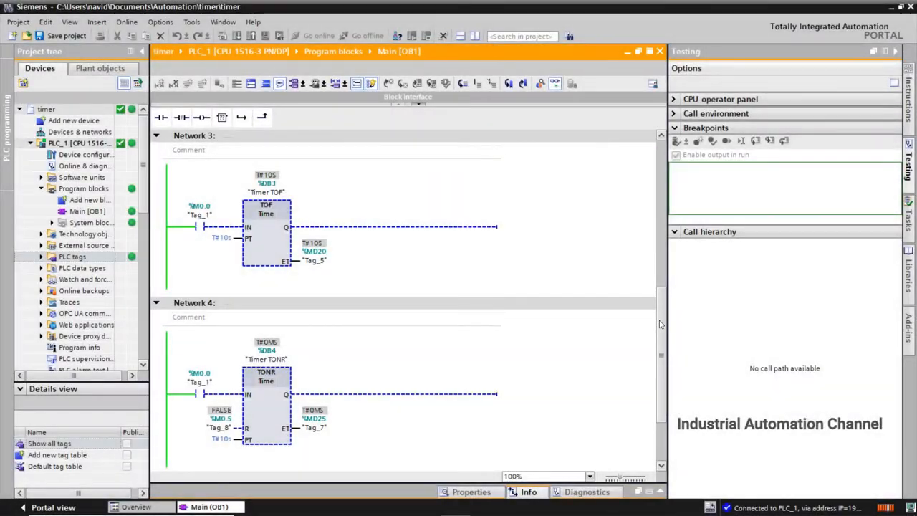
scroll(down, 3)
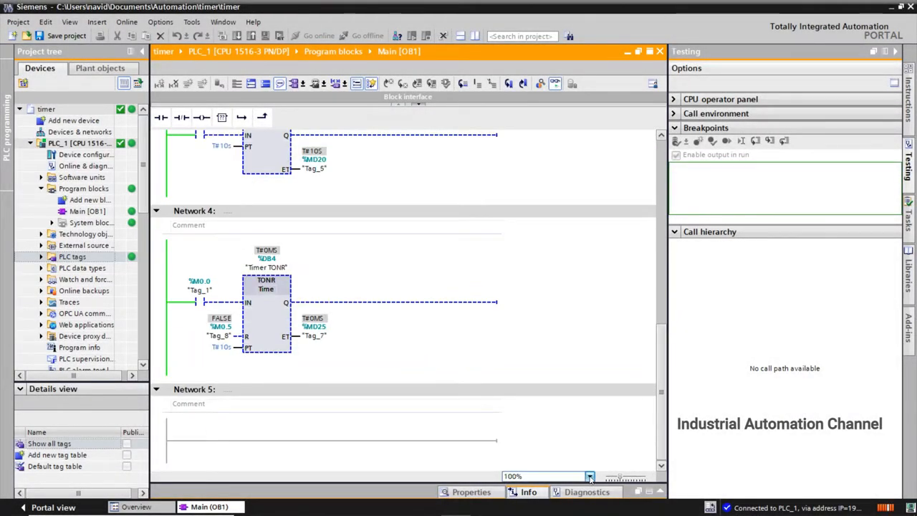
click(589, 476)
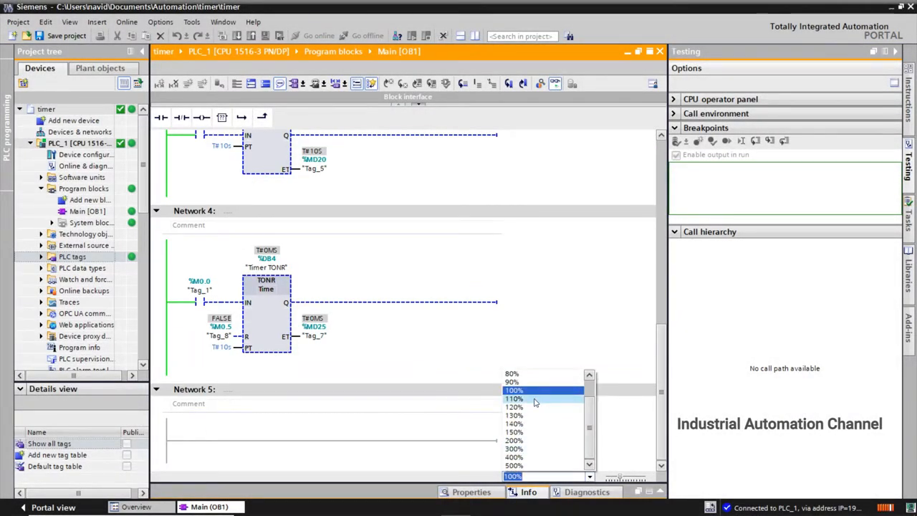
click(513, 398)
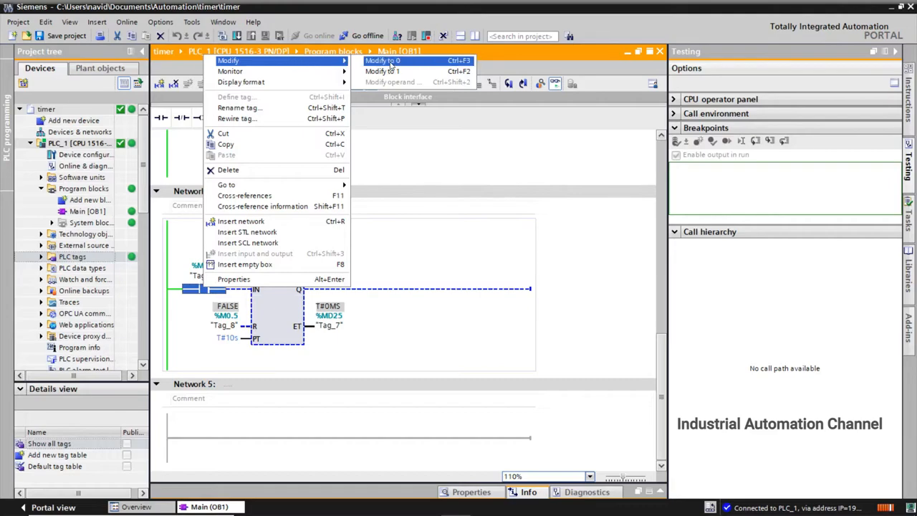
Step: Set Tag_1 to 1 to accumulate time, switch it off, then change the Tag_8 reset value
click(382, 61)
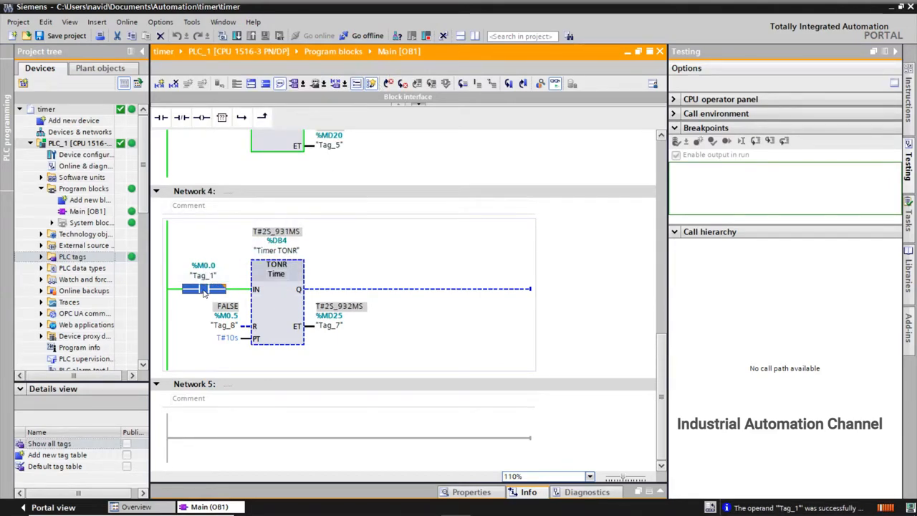
right_click(204, 290)
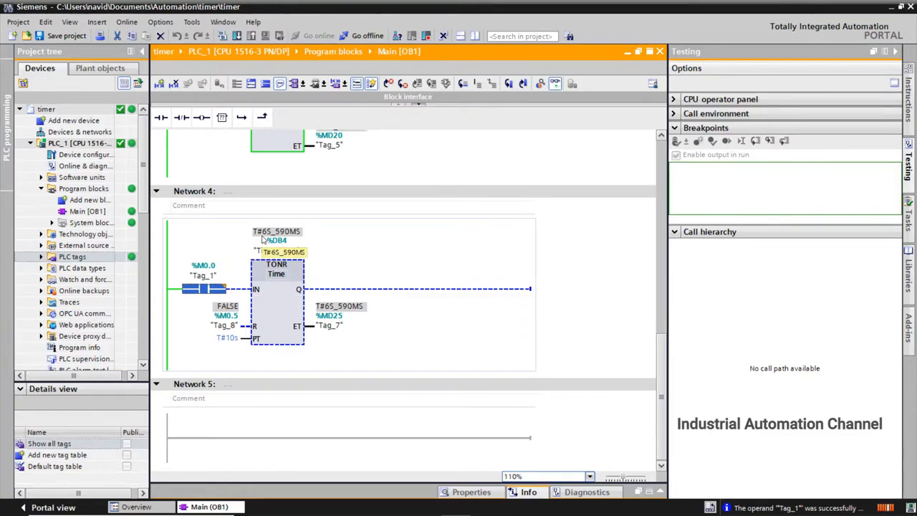
right_click(204, 288)
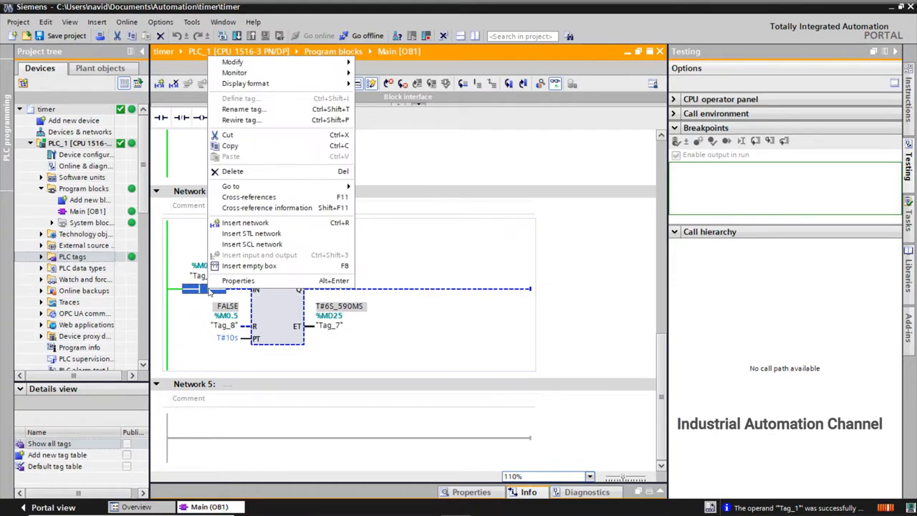
mouse_move(232, 62)
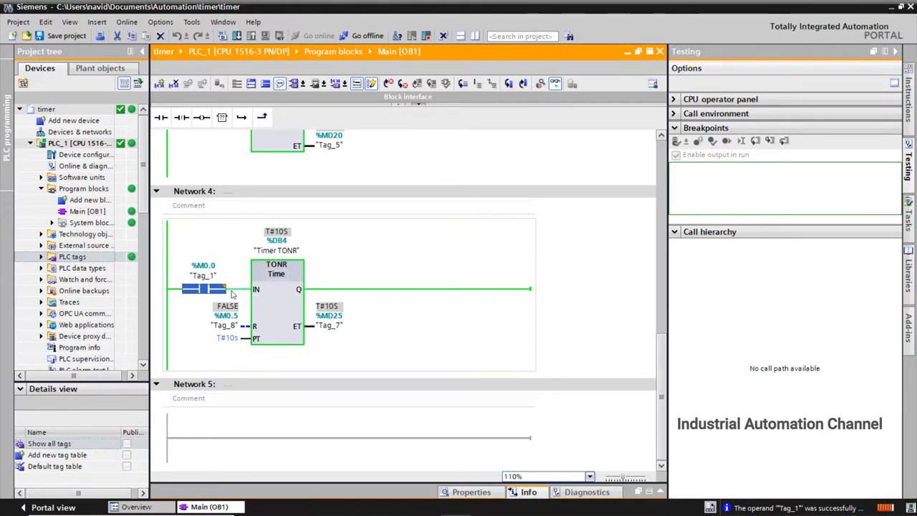
right_click(231, 293)
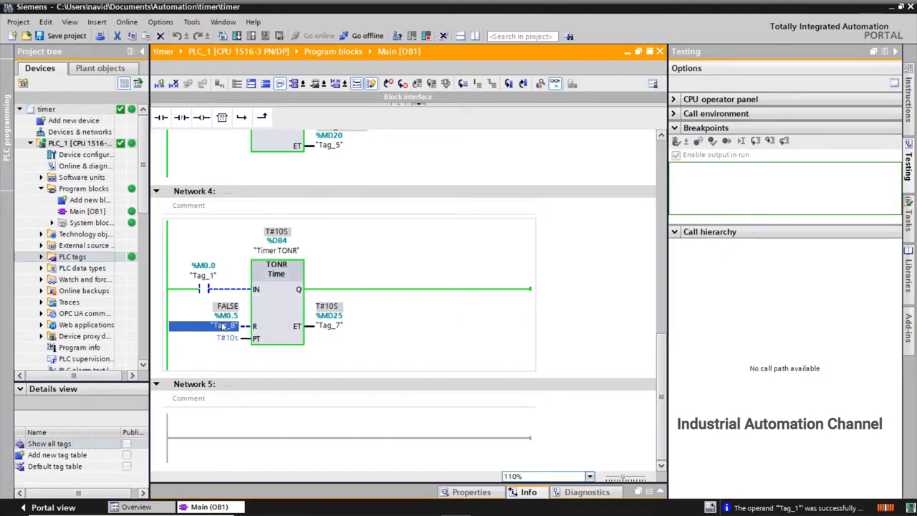
right_click(226, 326)
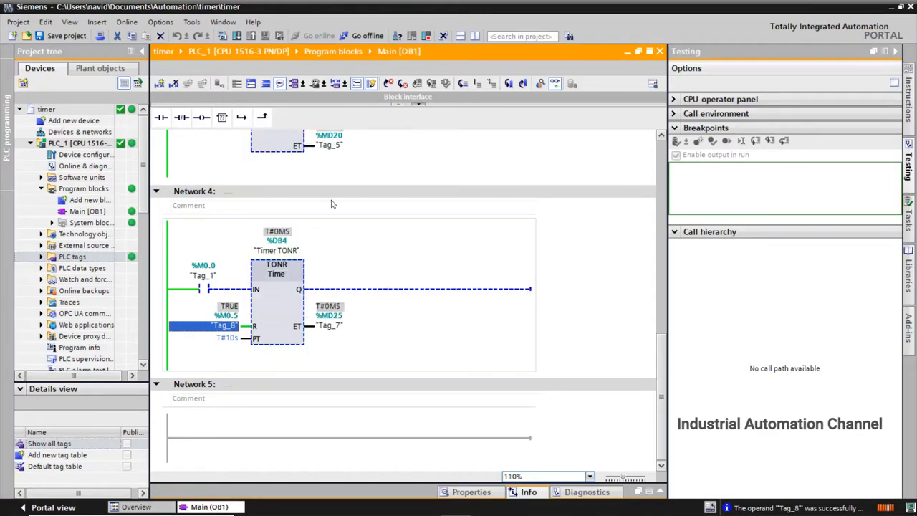
click(227, 337)
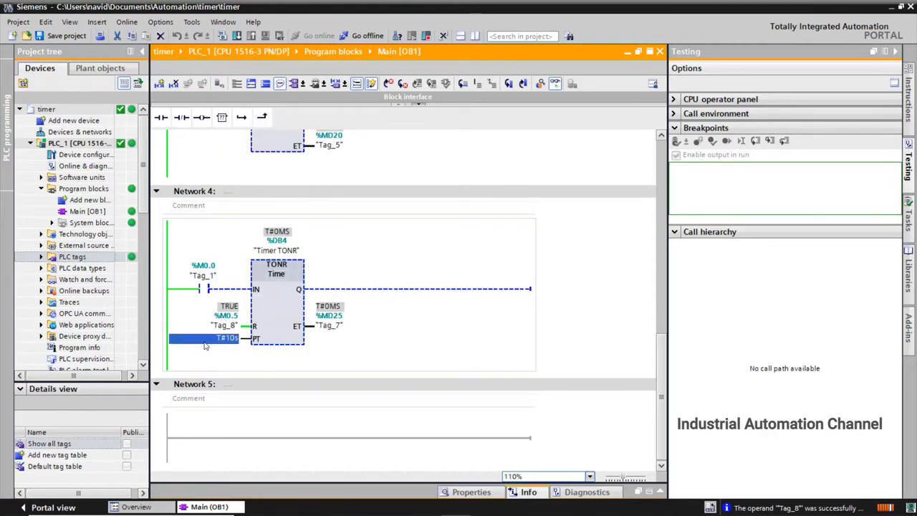
right_click(227, 337)
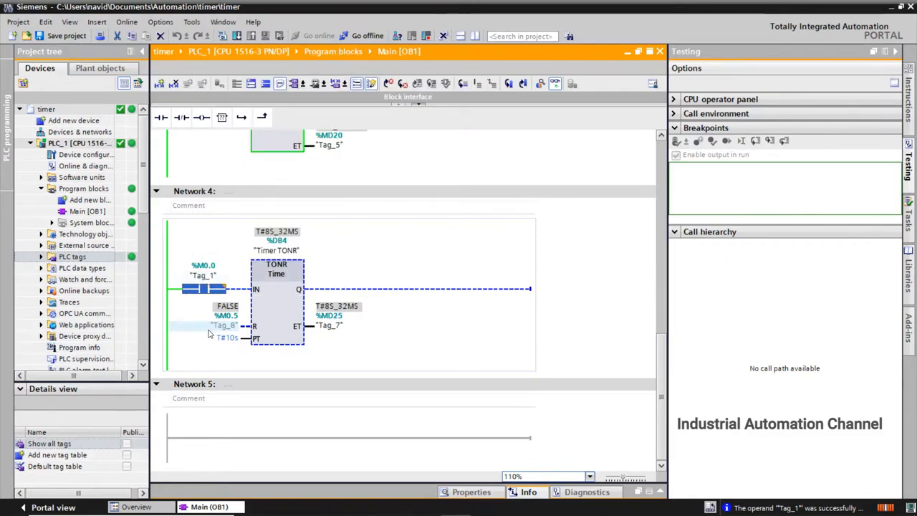
Step: Modify Tag_8 to clear elapsed time to 0 ms, then modify Tag_1 to 1
right_click(224, 325)
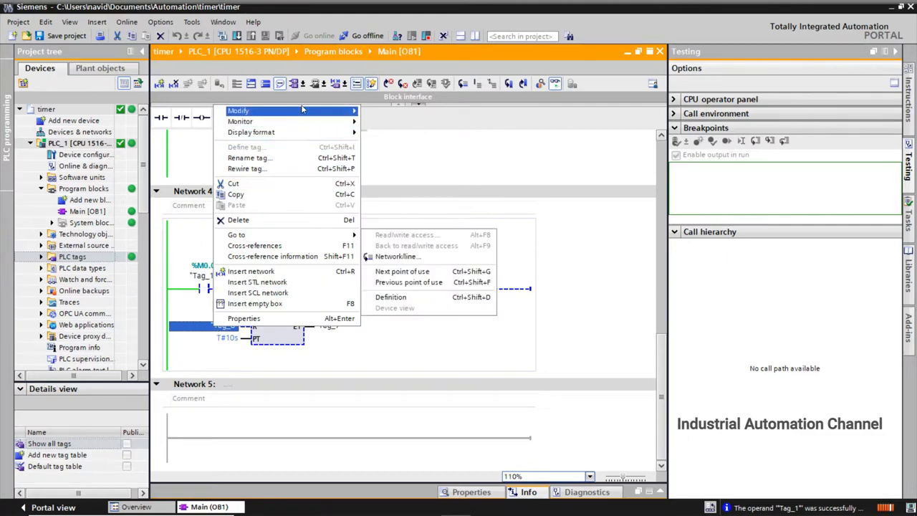
mouse_move(301, 110)
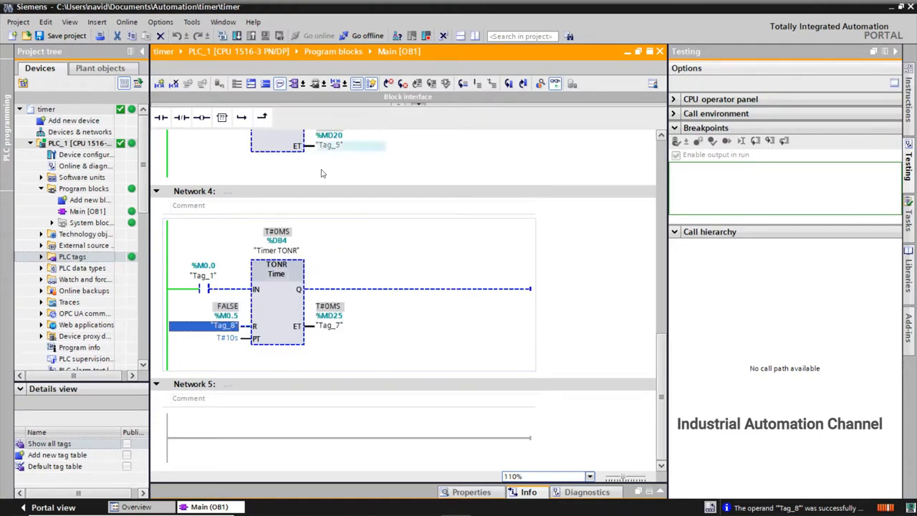
right_click(203, 288)
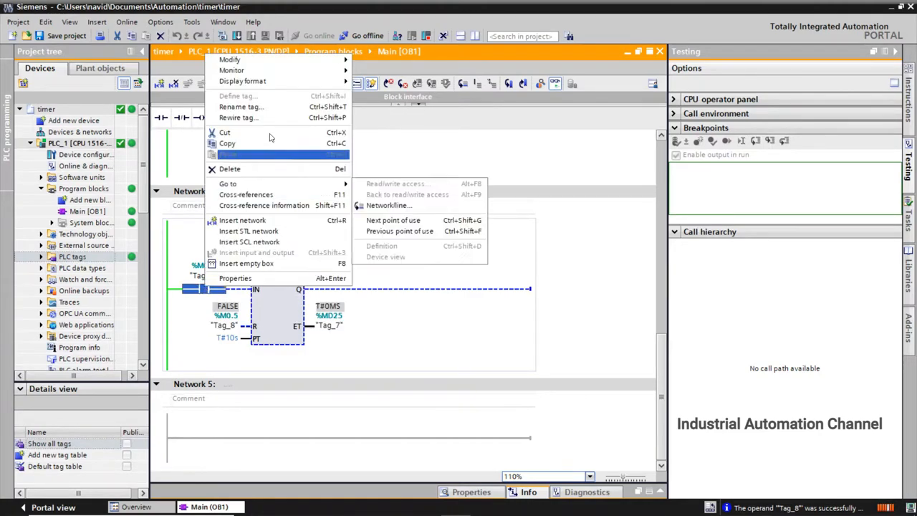
mouse_move(230, 60)
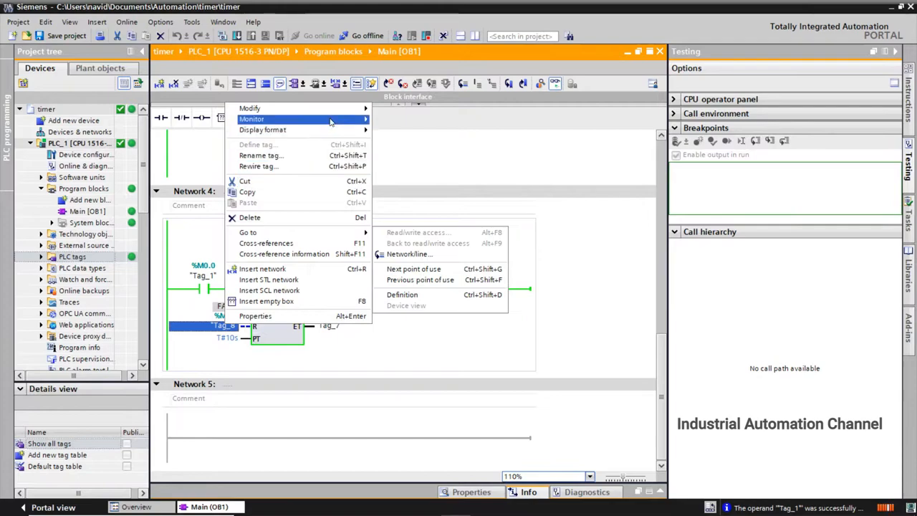
mouse_move(250, 108)
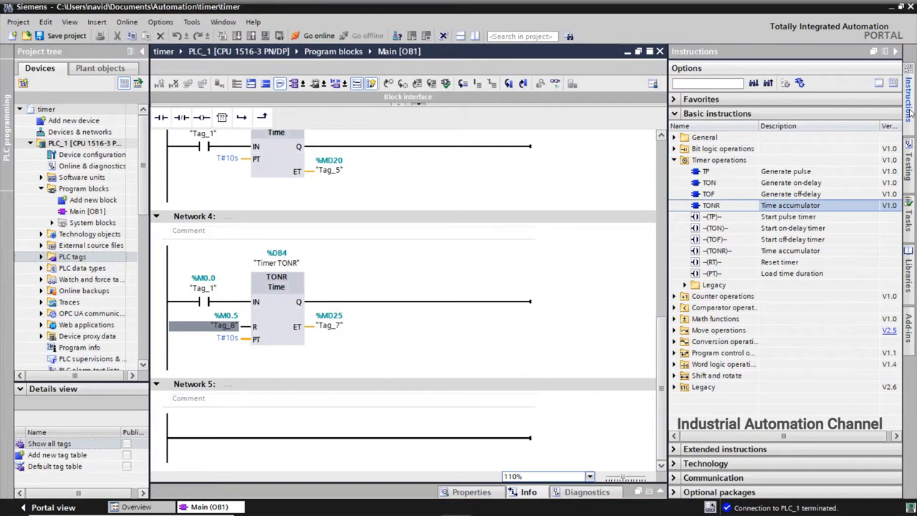
mouse_move(698, 218)
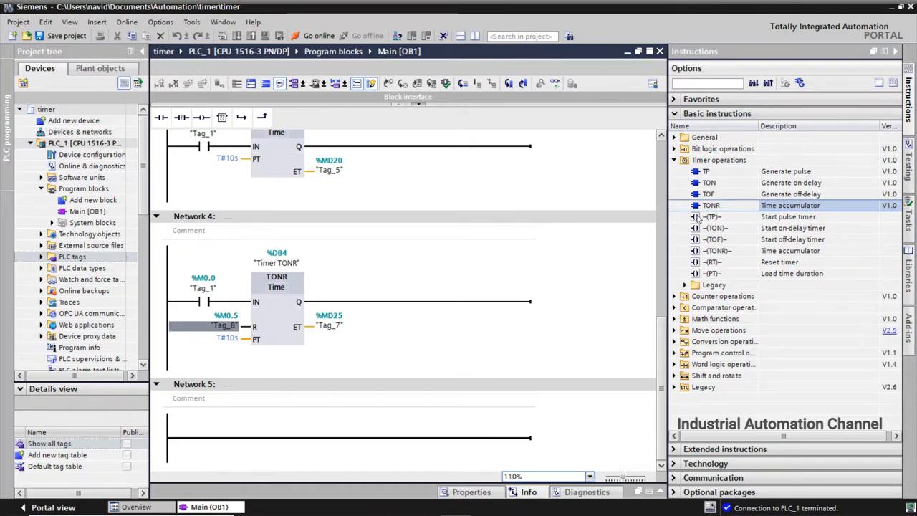
mouse_move(713, 216)
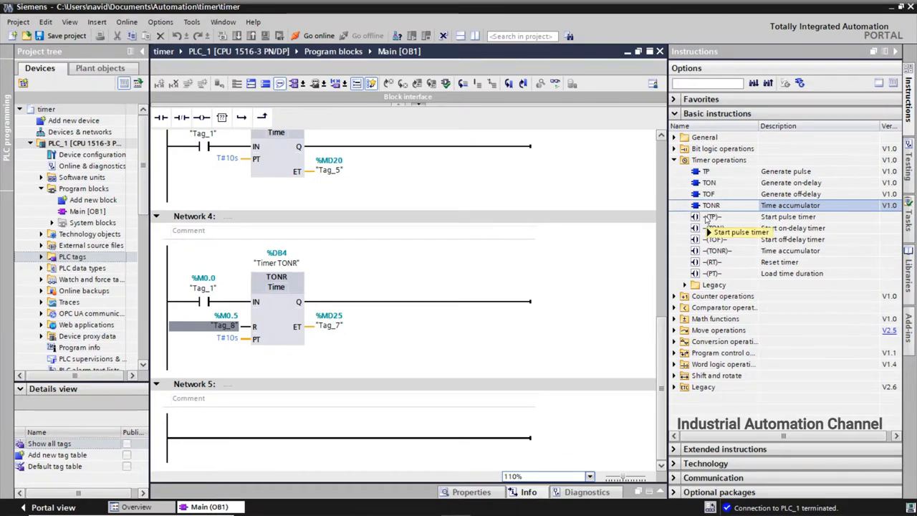
mouse_move(713, 216)
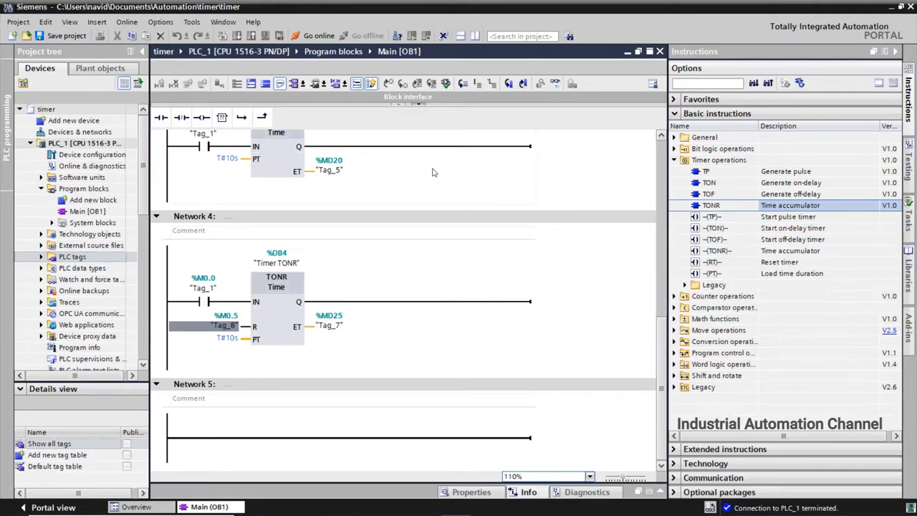
Step: Add a new data block of type IEC_TIMER, creating Data_block_1 [DB5]
click(92, 200)
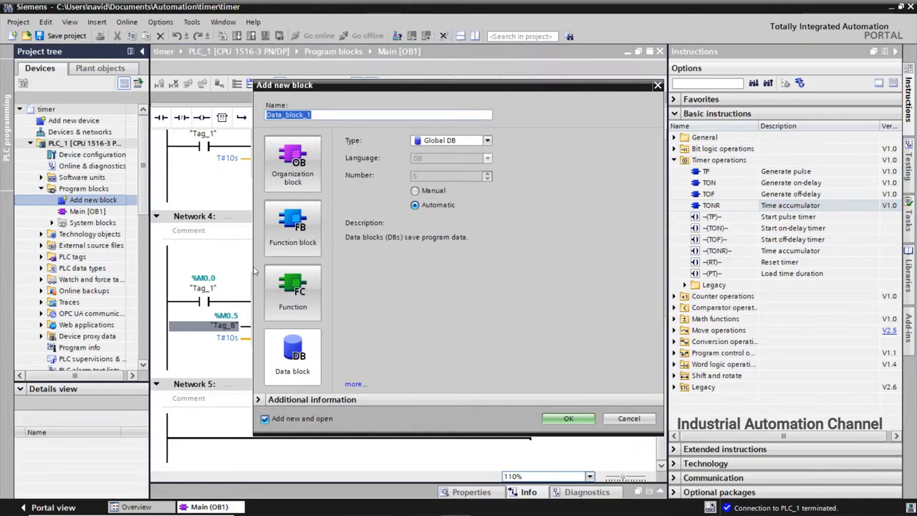
click(292, 356)
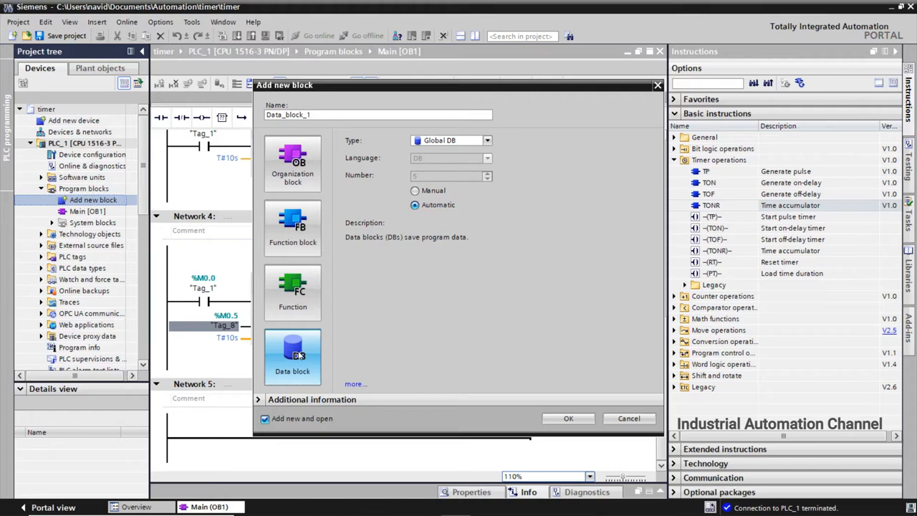
click(488, 140)
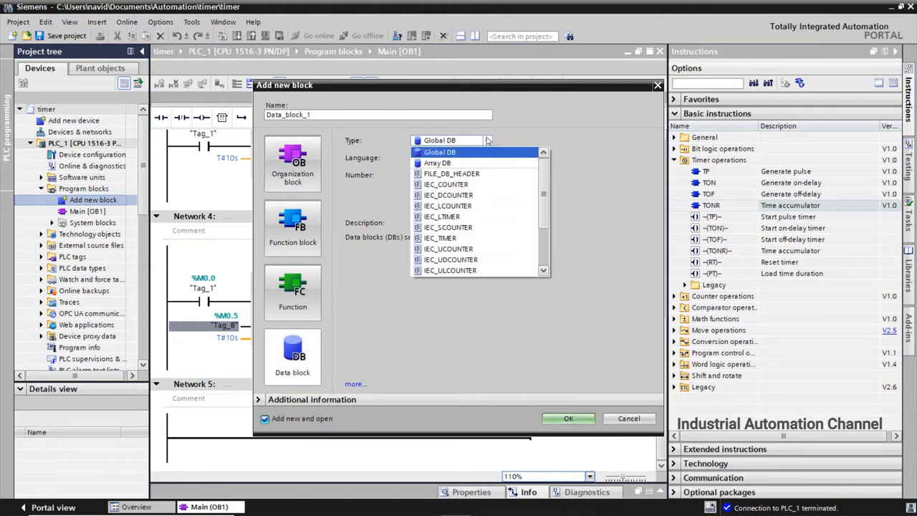
mouse_move(466, 216)
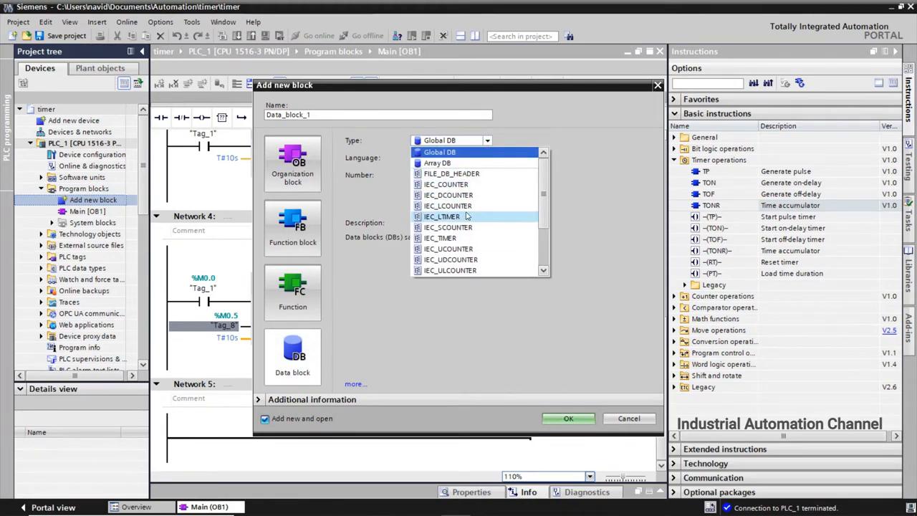
mouse_move(440, 237)
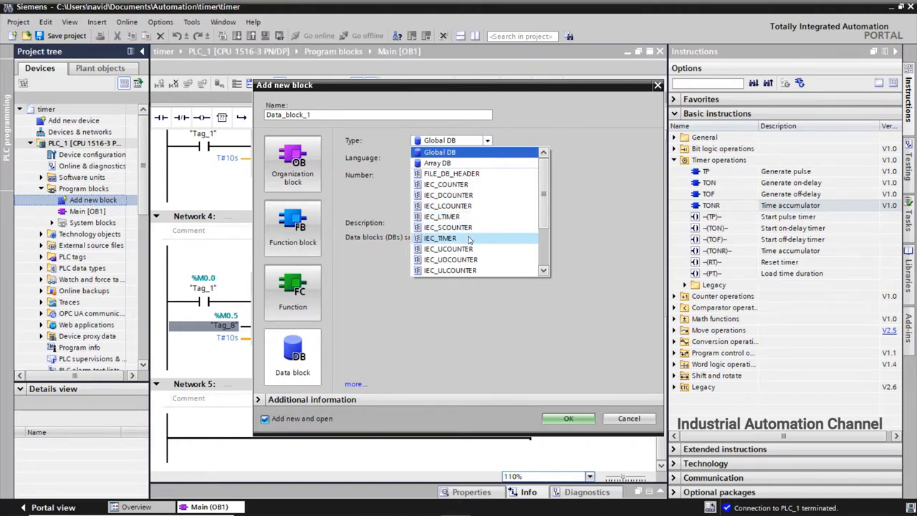
click(440, 238)
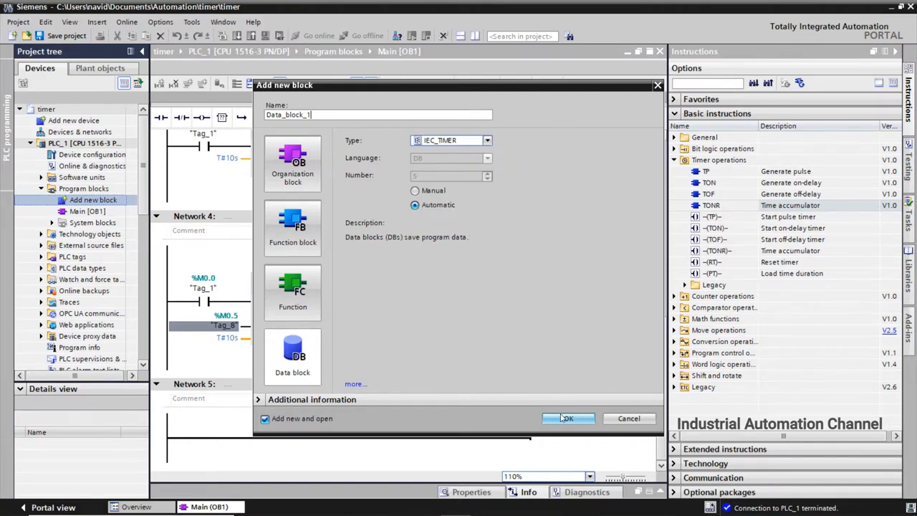
click(566, 418)
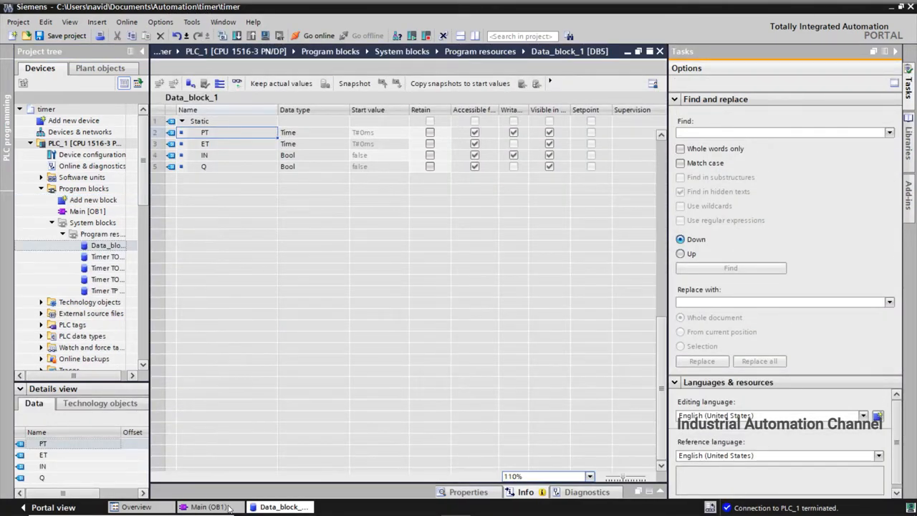
Step: Switch back to the Main [OB1] program editor
click(207, 506)
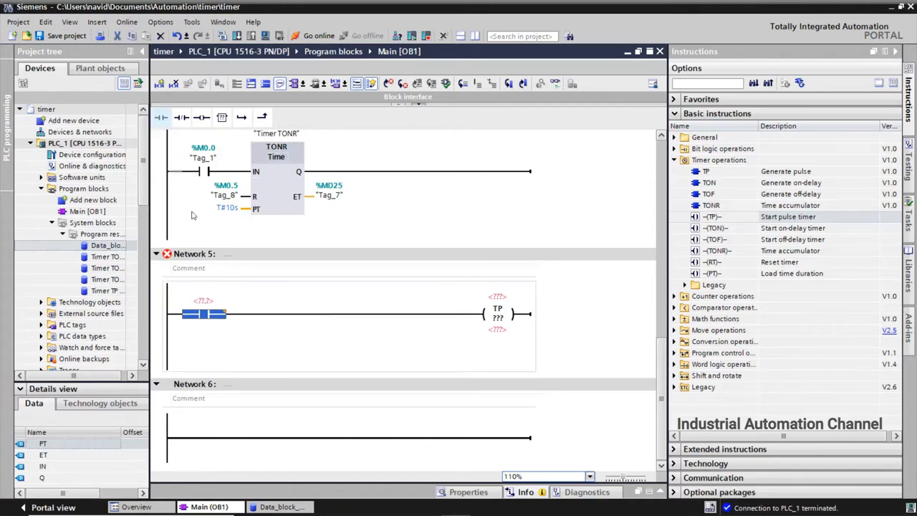
Step: Give the contact M0.0 and the TP coil Data_block_1 with a T#10s preset
text(m0)
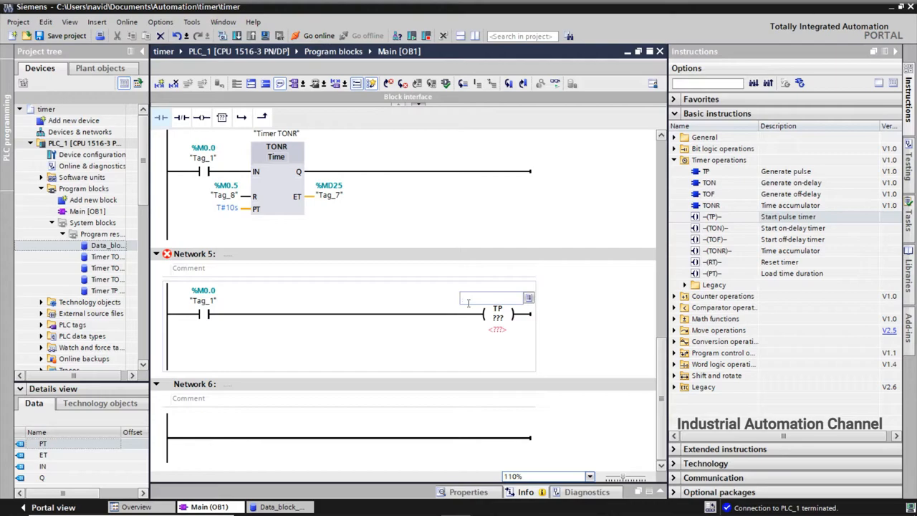
text(dat)
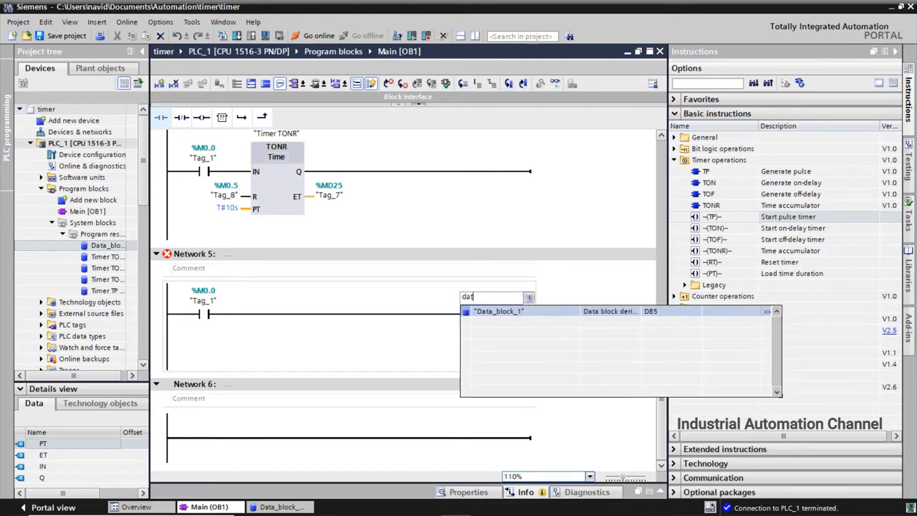
click(498, 310)
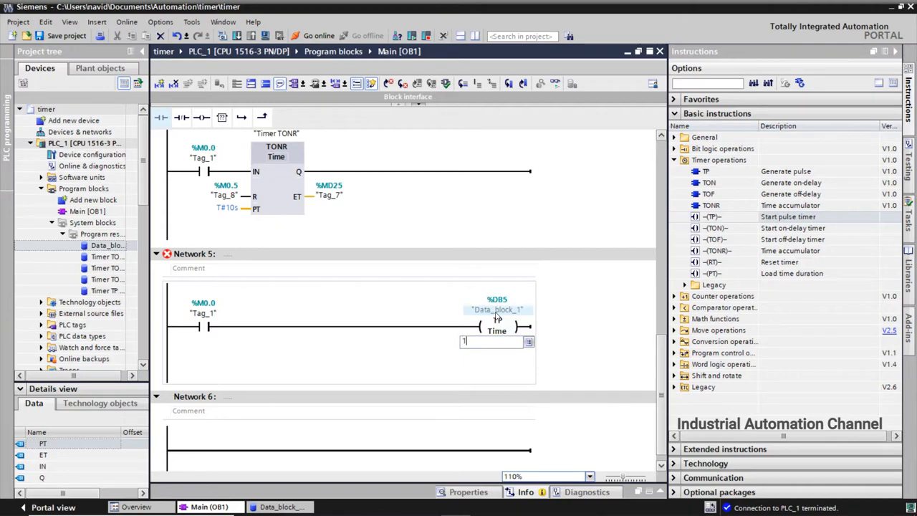
text(0s)
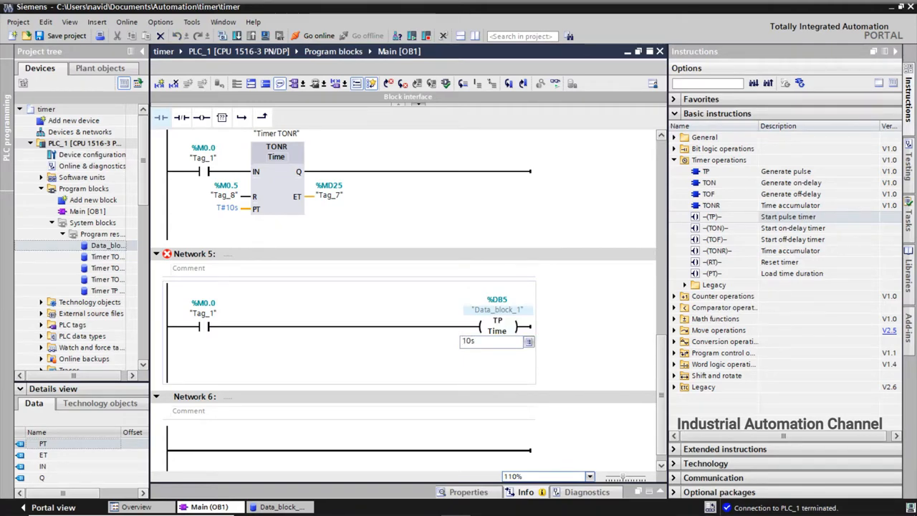
click(496, 326)
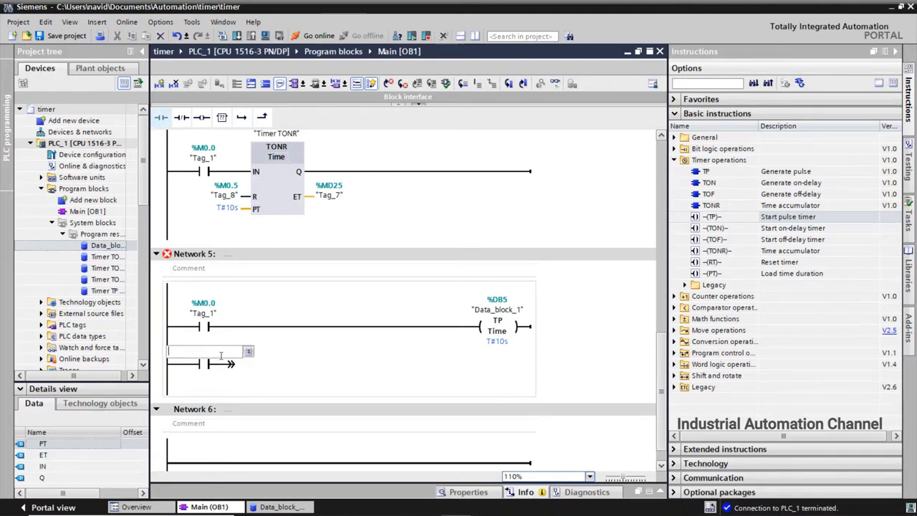
Step: Enter Data_block_1.Q on the branch contact and Q1.0 on the output coil
text(d)
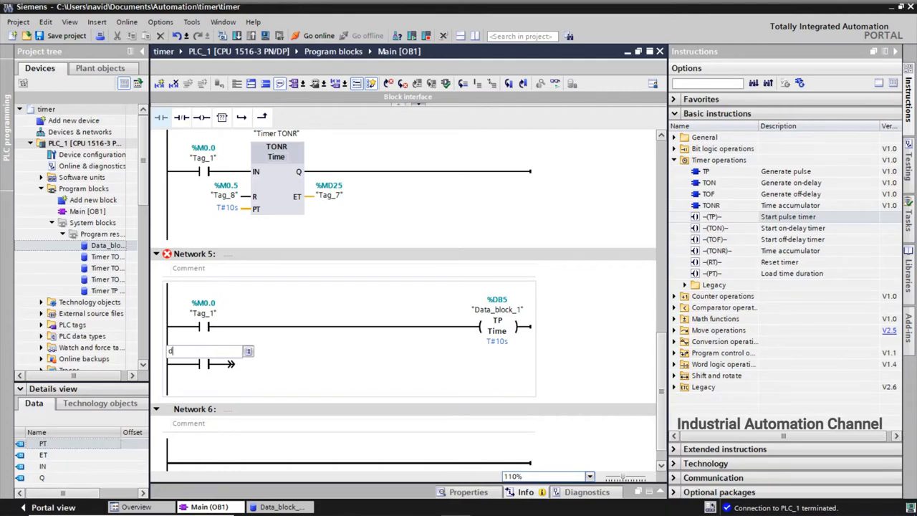
text(ata_block_1".Q)
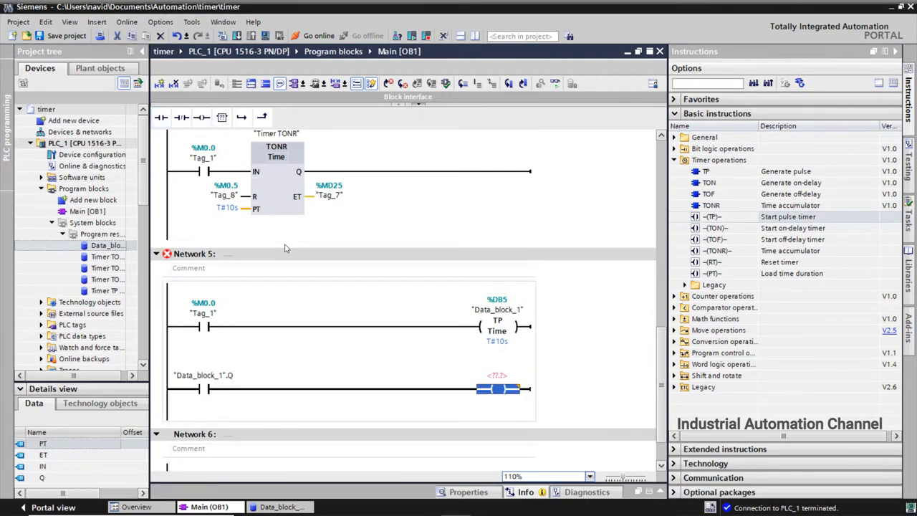
text(q1)
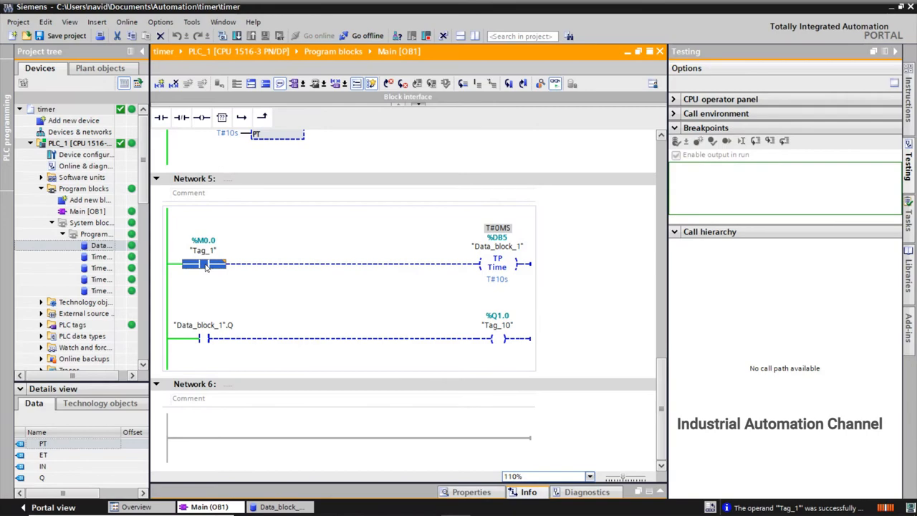
Step: Modify Tag_1 to 1 online to trigger Network 5's pulse timer up to T#10S
right_click(200, 264)
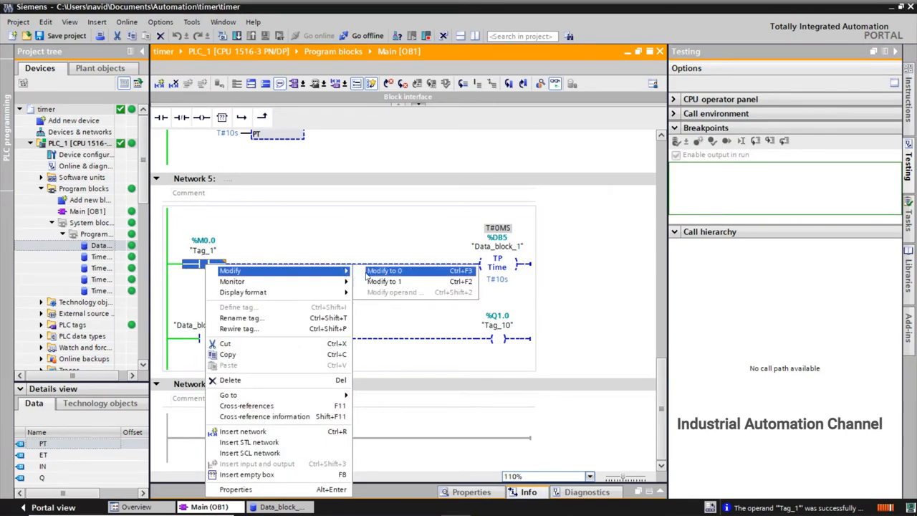
click(384, 270)
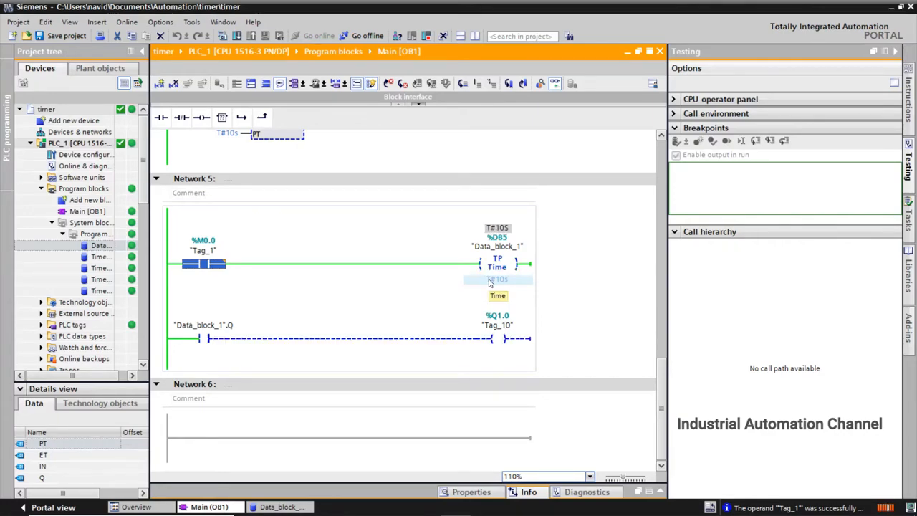
right_click(203, 263)
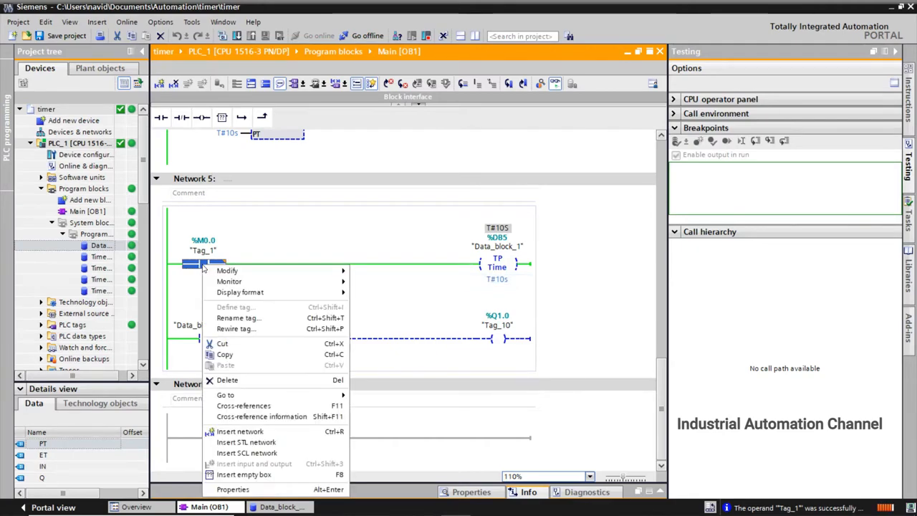
mouse_move(227, 270)
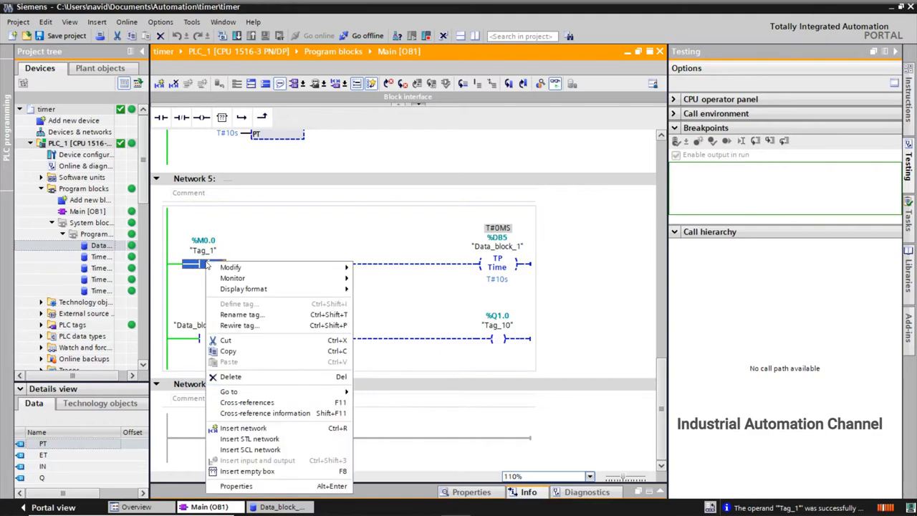
click(369, 278)
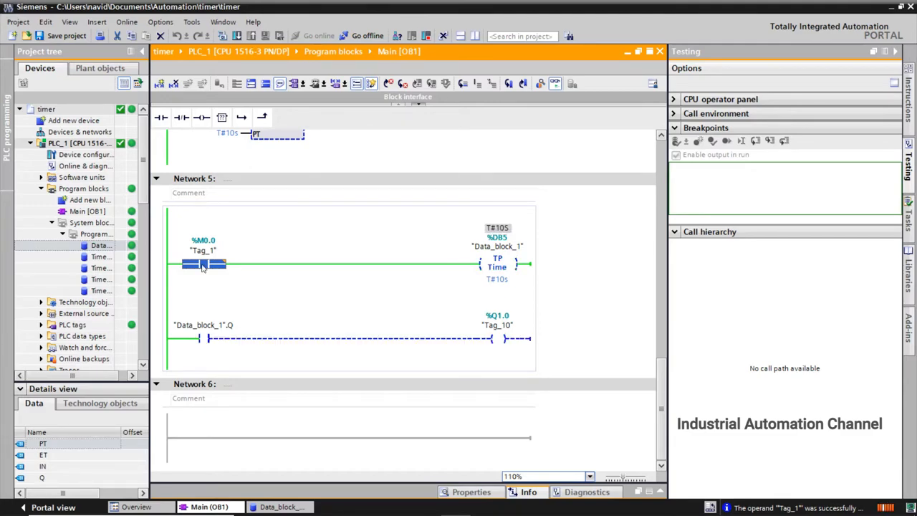
right_click(203, 264)
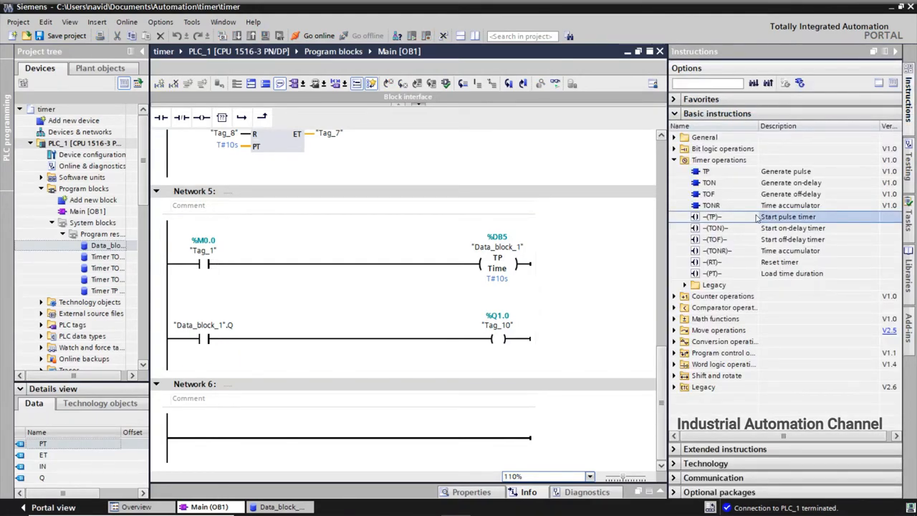
mouse_move(714, 239)
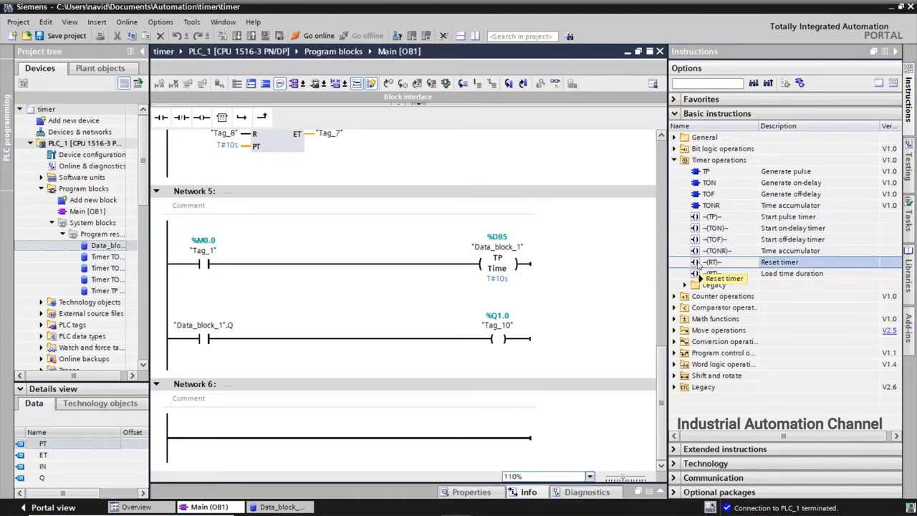
mouse_move(709, 261)
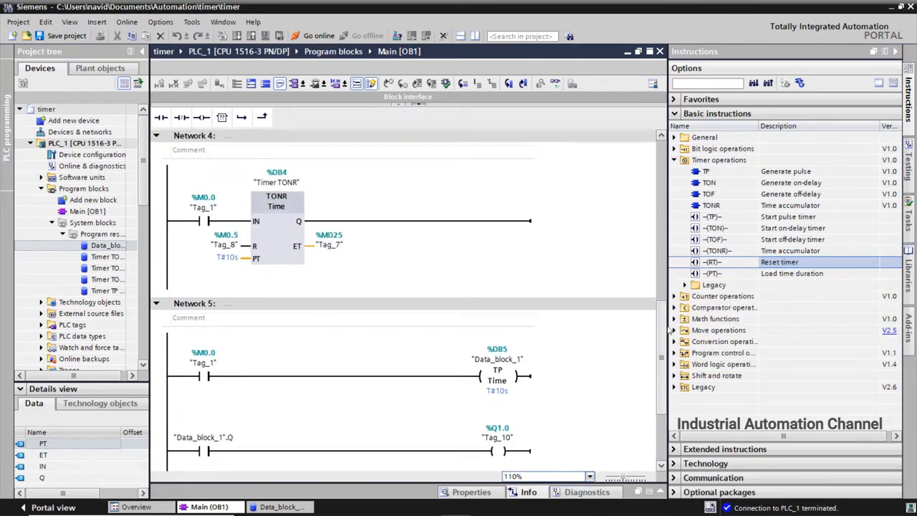
Step: Scroll down to Network 4 to build its new reset-timer rung
scroll(down, 3)
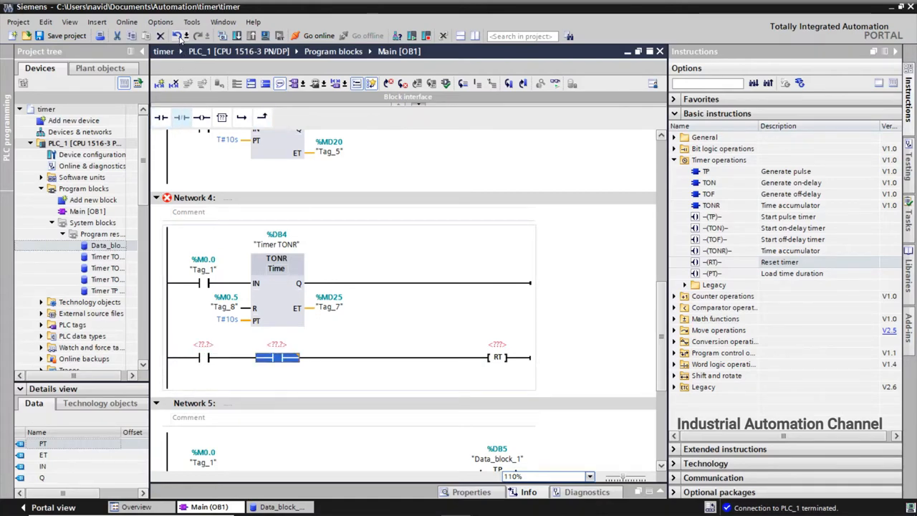
Step: Address the new contact as %M0.7 (Tag_11) and the RT coil as "Timer TONR"
click(202, 345)
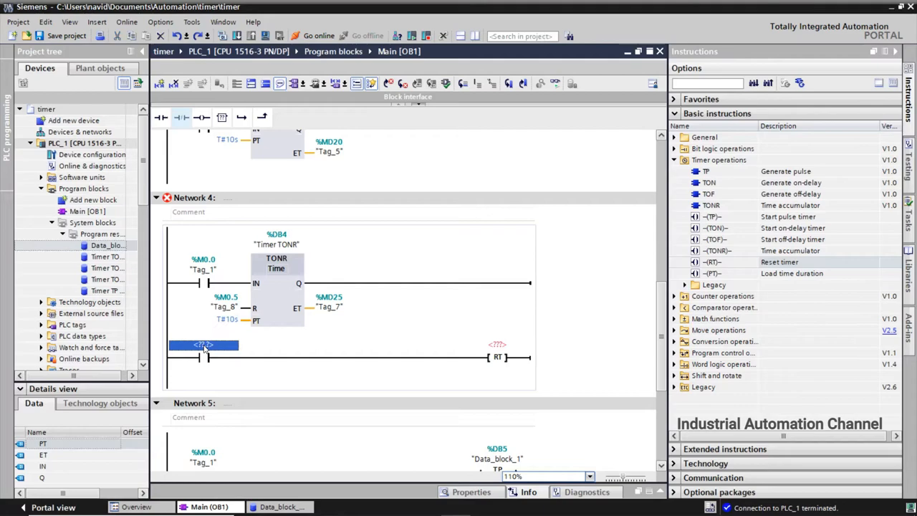
mouse_move(204, 357)
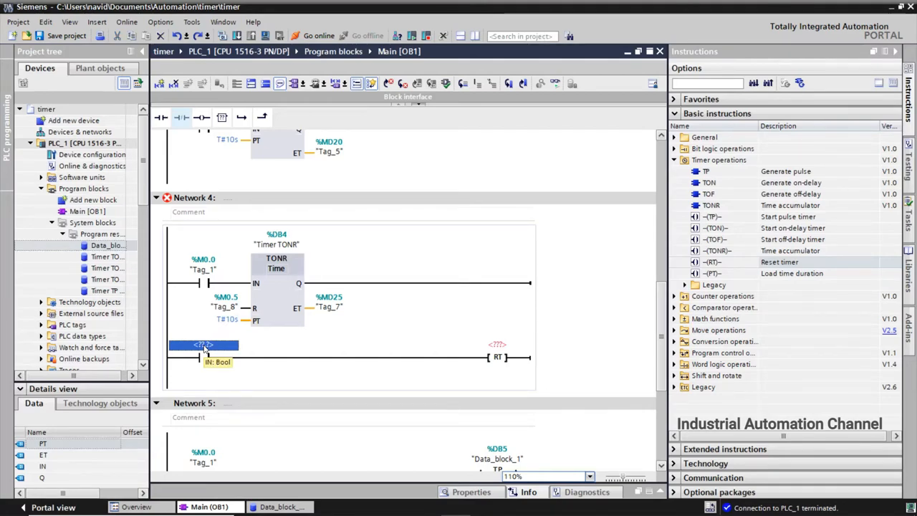
text(m0.)
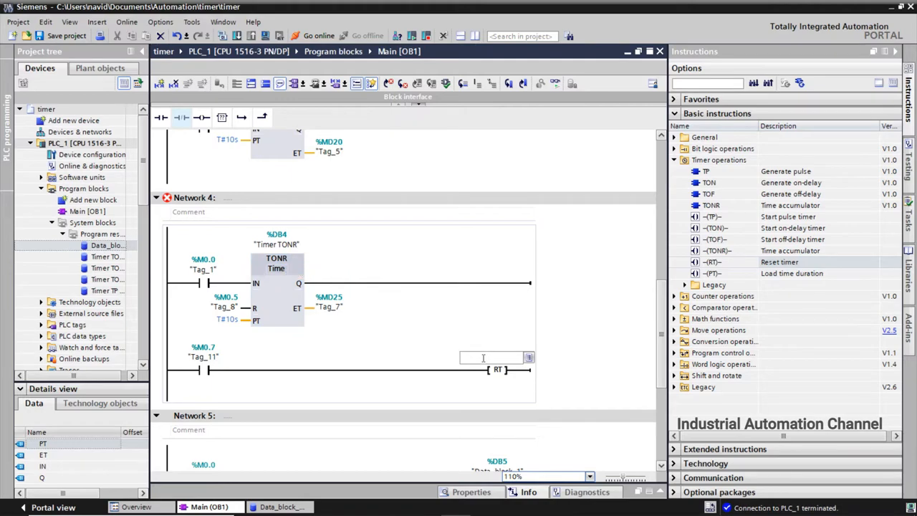
text(tim)
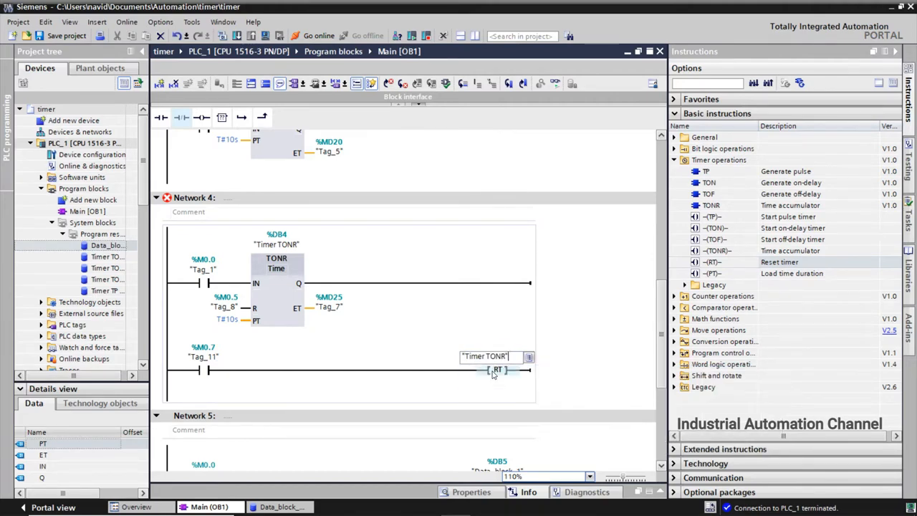
click(319, 36)
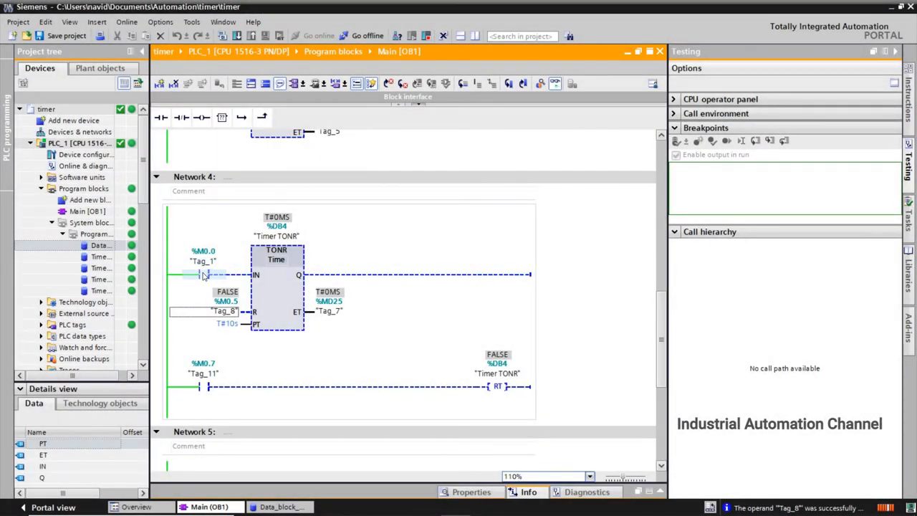
Step: Let TONR accumulate via Tag_1, then pulse Tag_11 to clear elapsed time to 0 ms
right_click(203, 275)
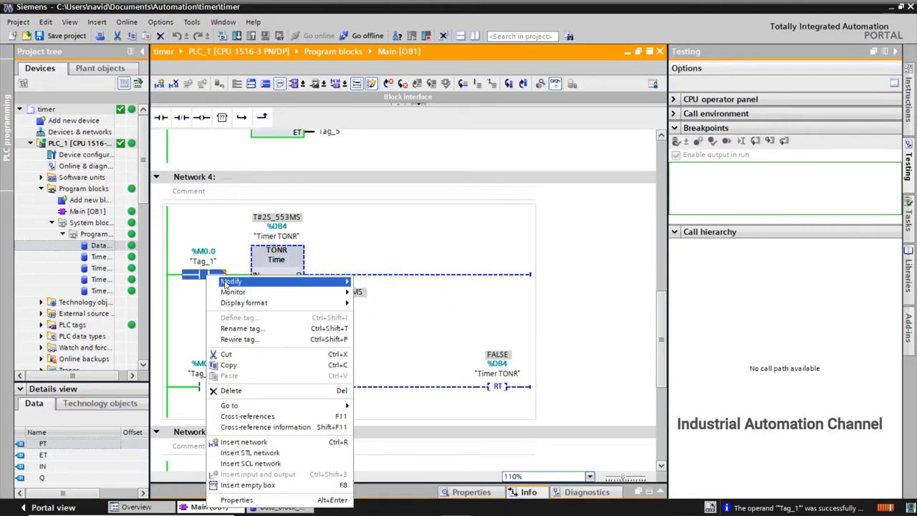
mouse_move(230, 280)
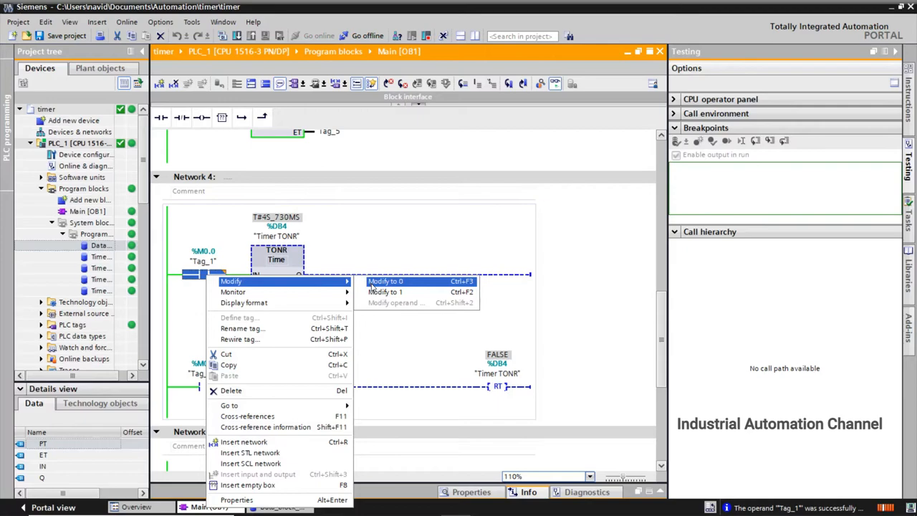
click(385, 292)
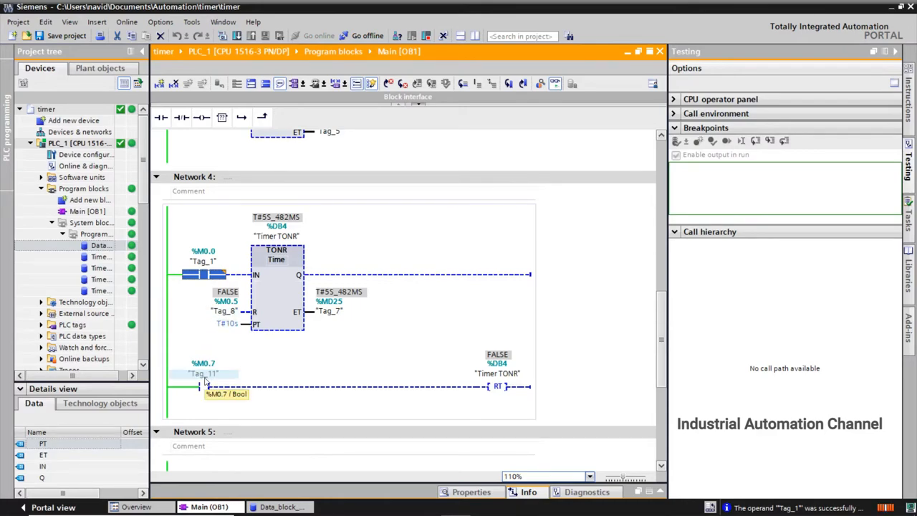
right_click(202, 374)
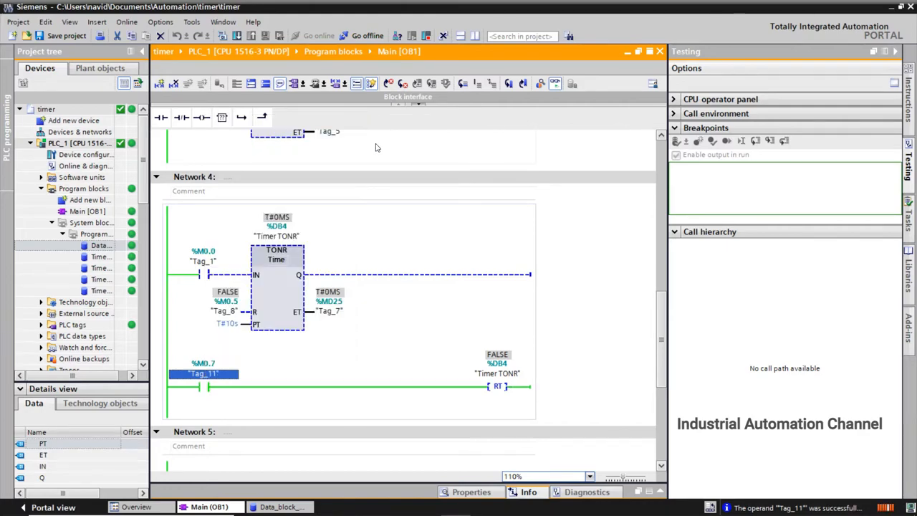
mouse_move(285, 223)
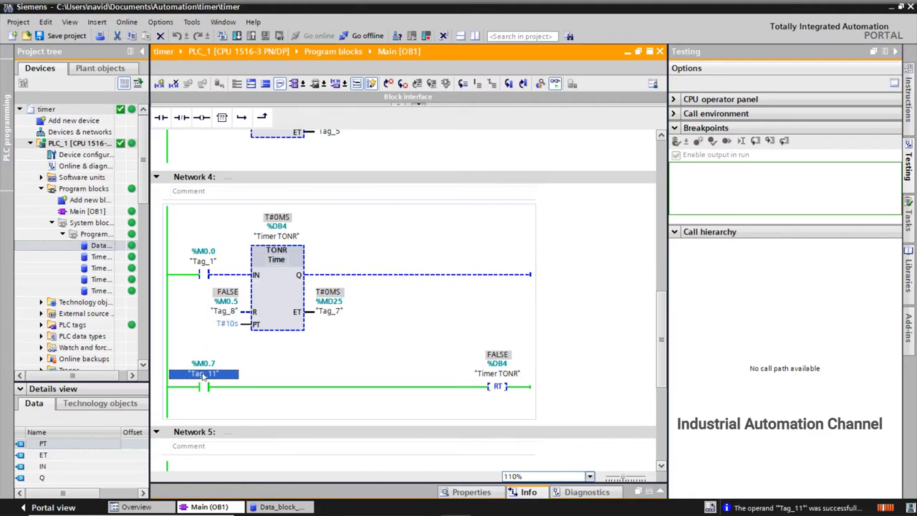
right_click(203, 373)
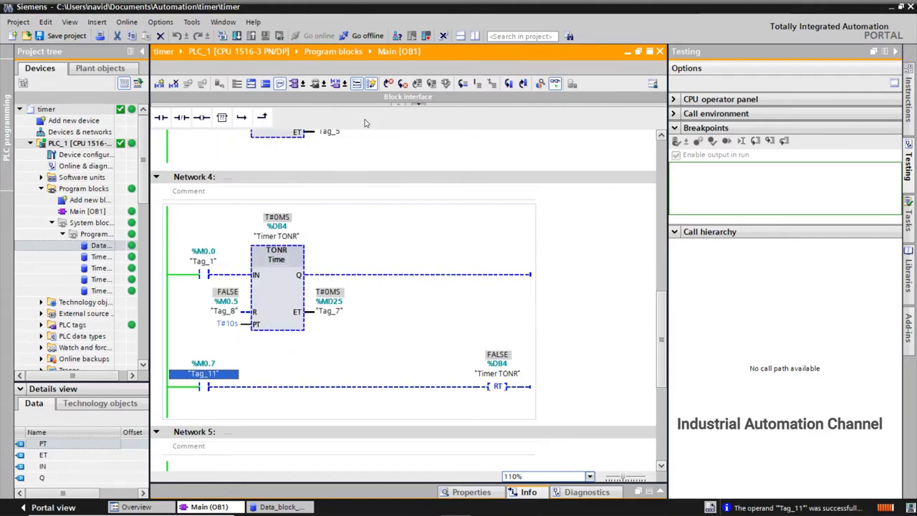
right_click(203, 274)
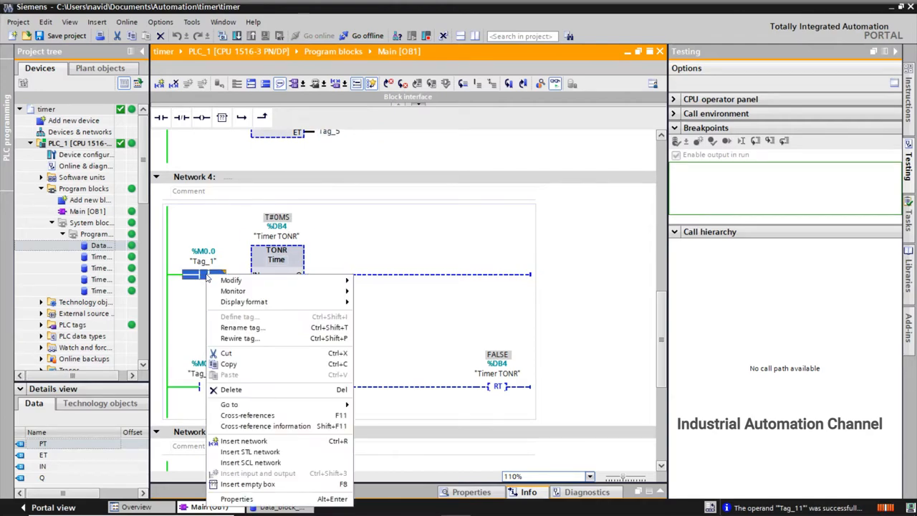
mouse_move(230, 281)
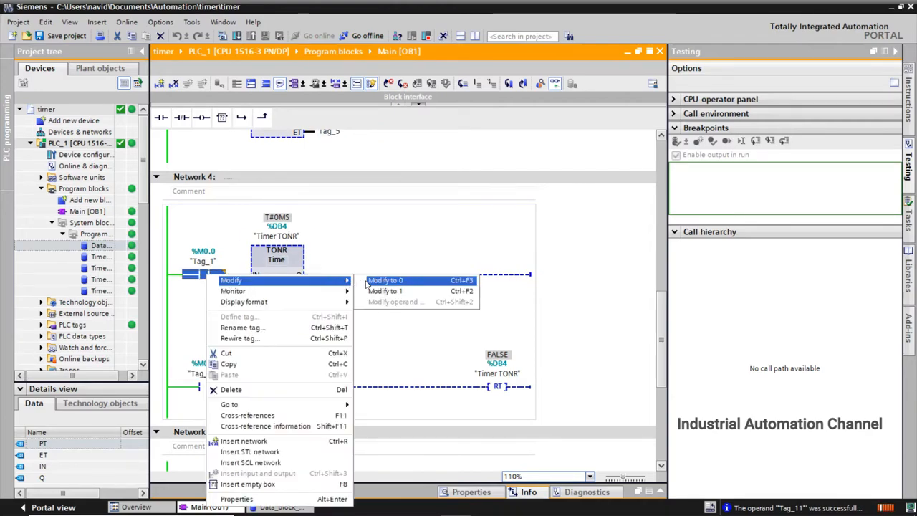
Step: Switch Tag_1 back on so TONR reaches its 10 s preset with Q on
click(386, 291)
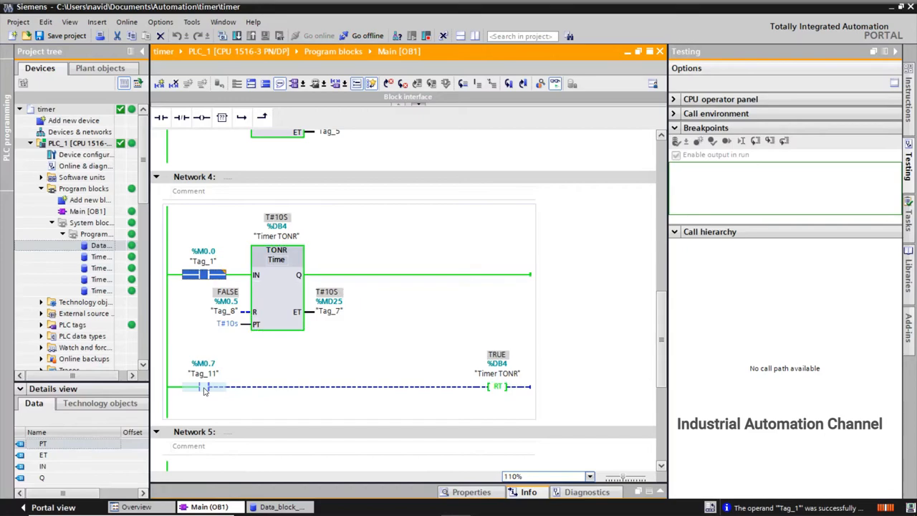
right_click(205, 387)
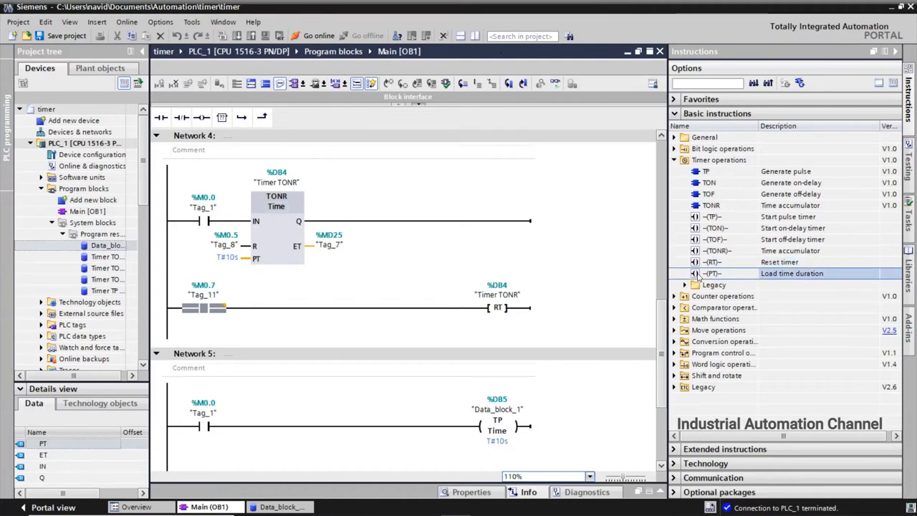
mouse_move(712, 273)
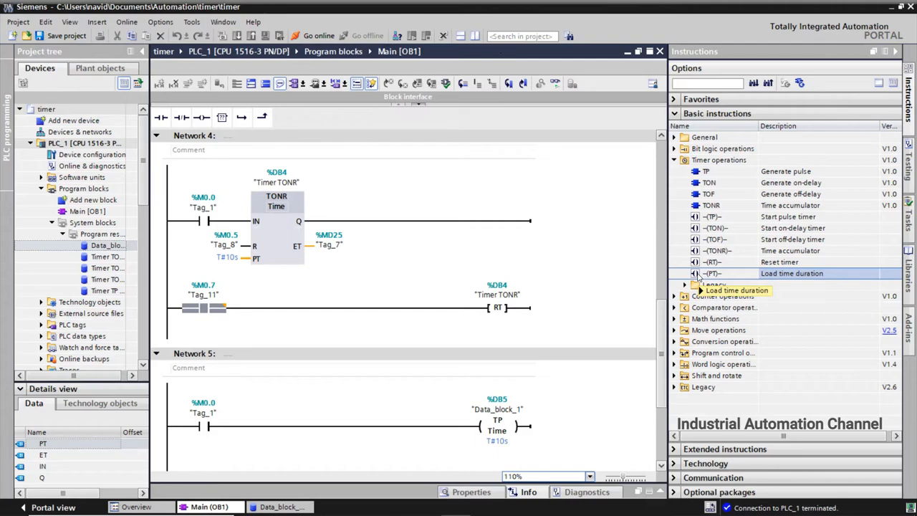
mouse_move(709, 273)
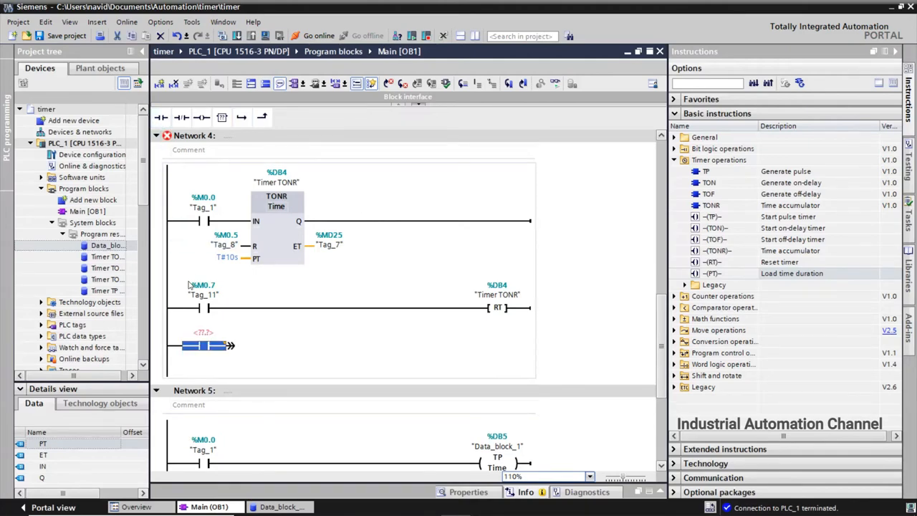
Step: Add rungs where contacts %M1.0 (Tag_12) and %M1.1 (Tag_13) drive -(PT)- coils
text(m1.)
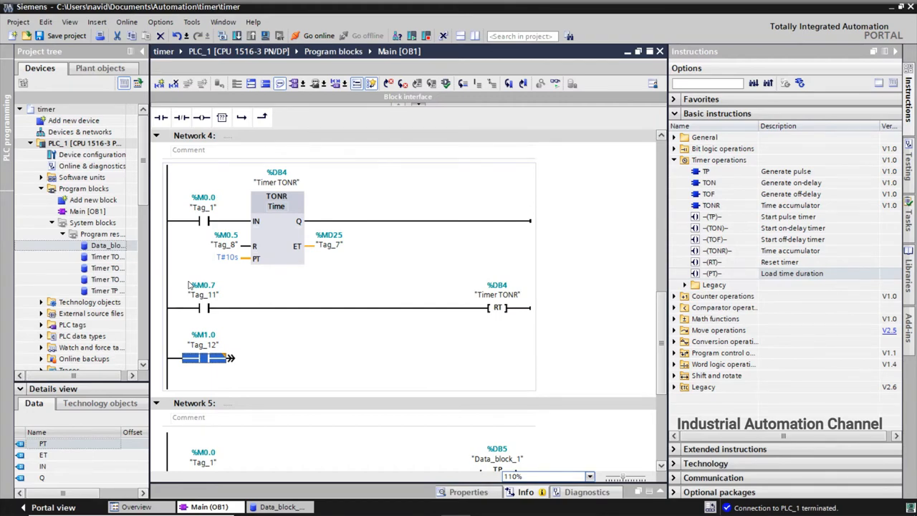
mouse_move(535, 346)
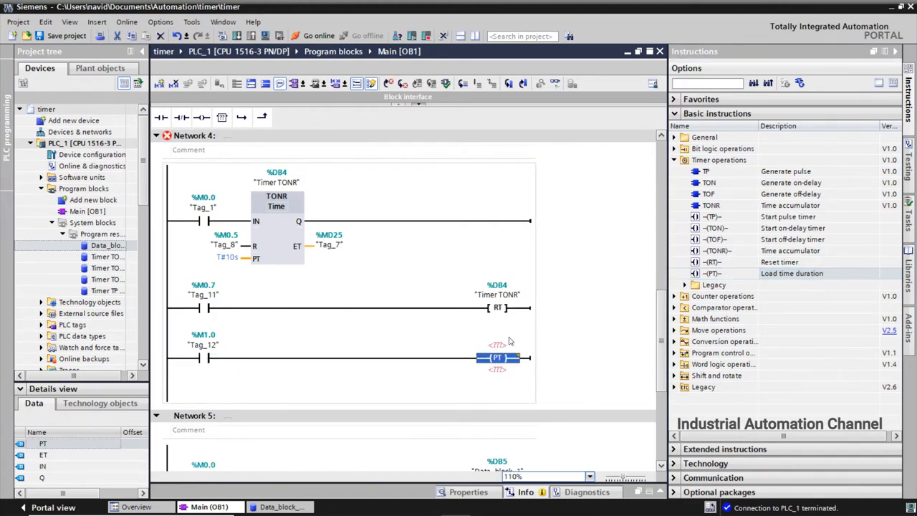
click(497, 344)
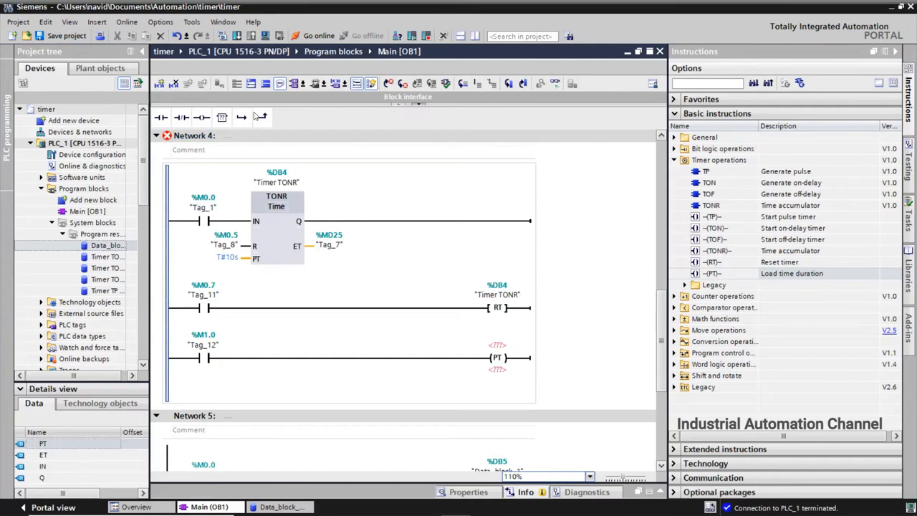
click(161, 117)
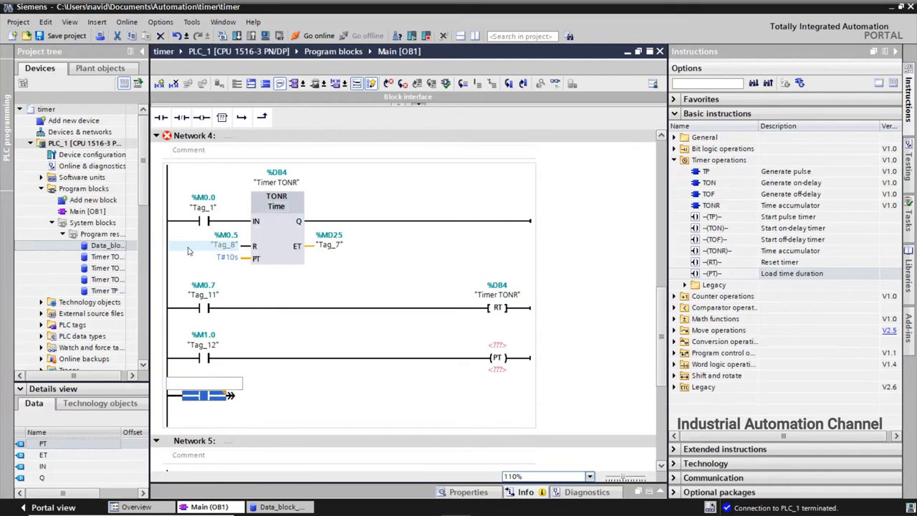
text(m1.)
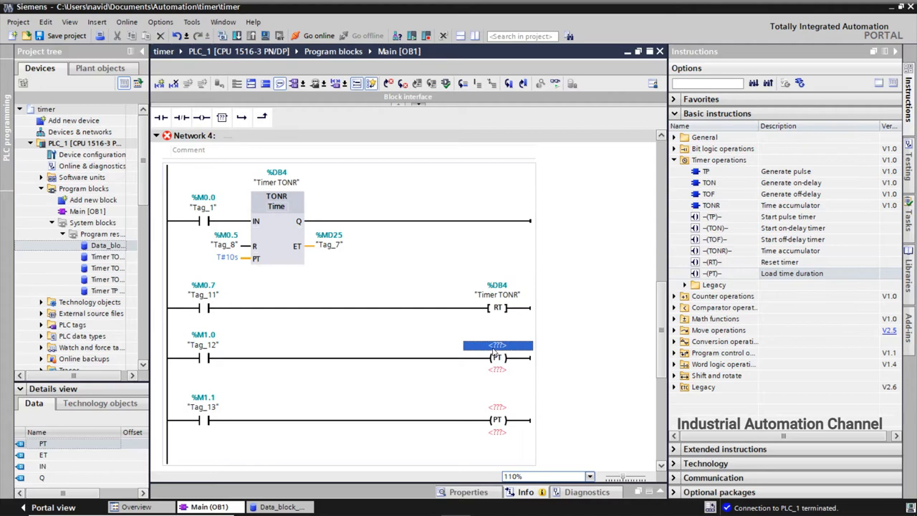
click(496, 346)
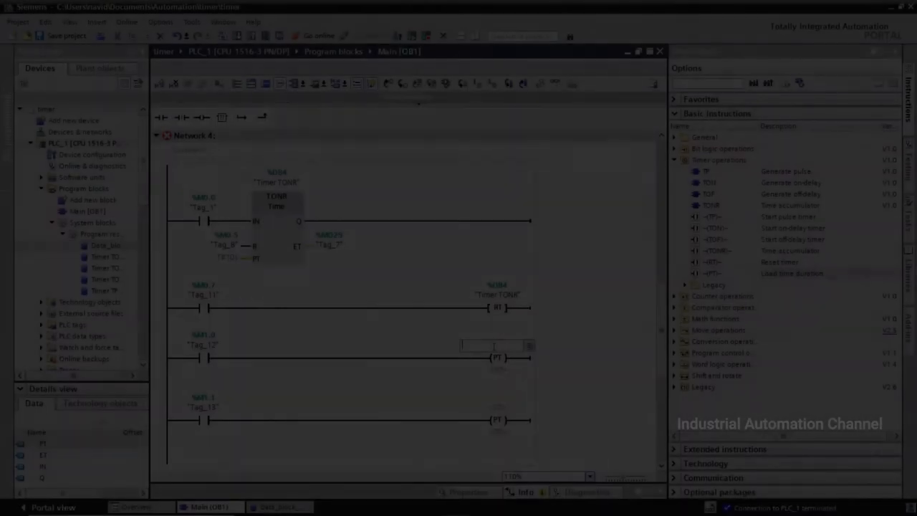
Step: Point the load-time coil at "Timer TONR" with T#5s and set TONR's preset to its PT
text(timer)
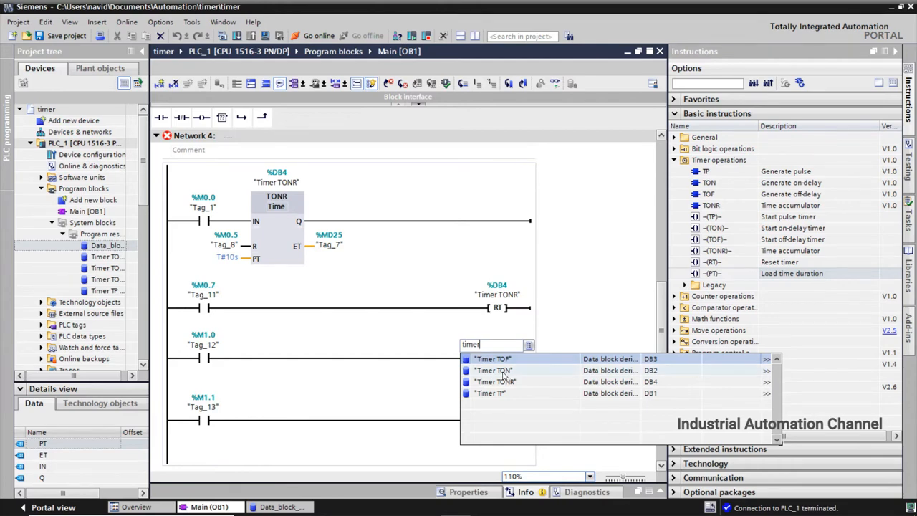
click(493, 370)
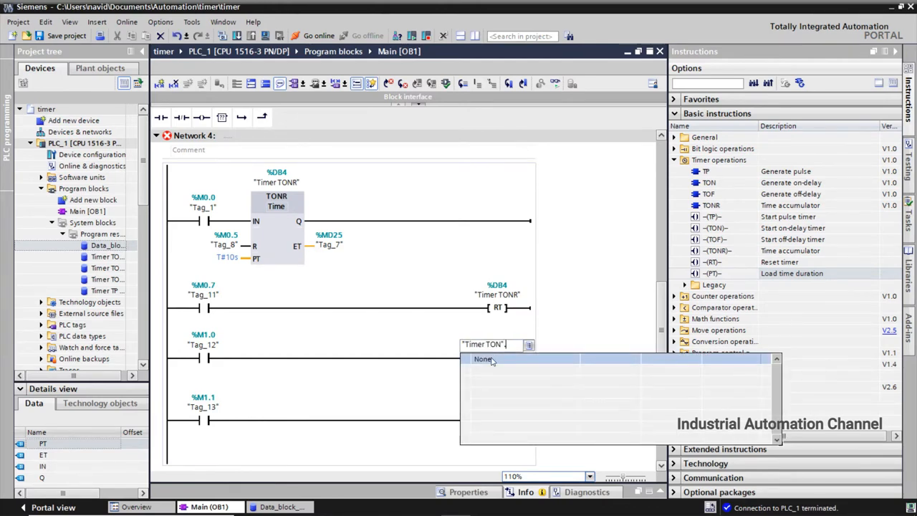
click(497, 370)
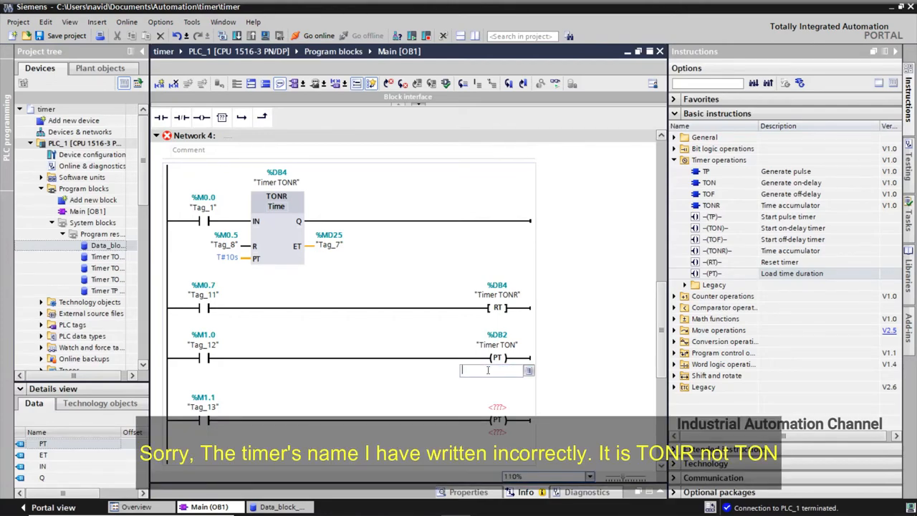
text(5s)
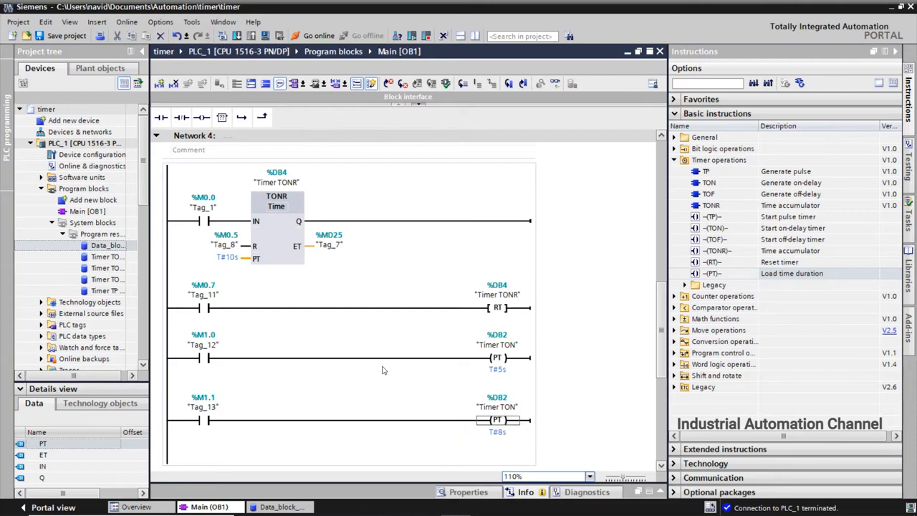
click(226, 257)
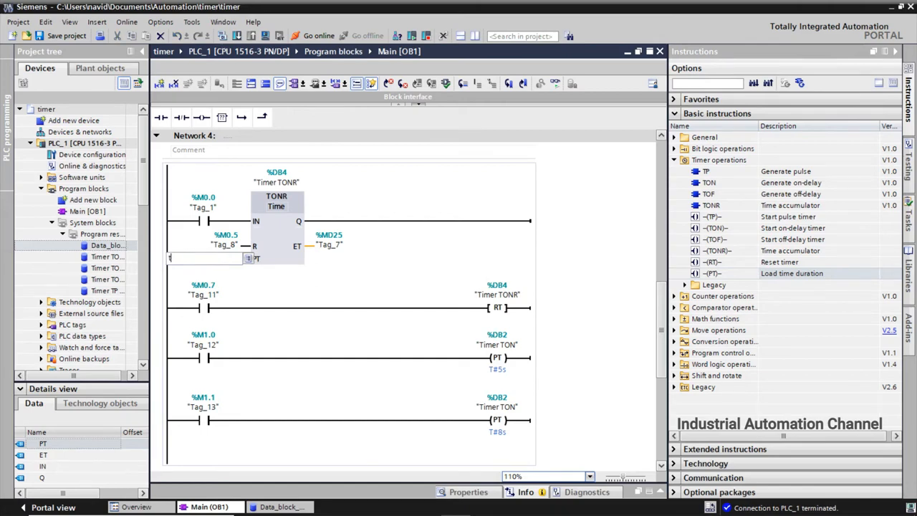
text(tim)
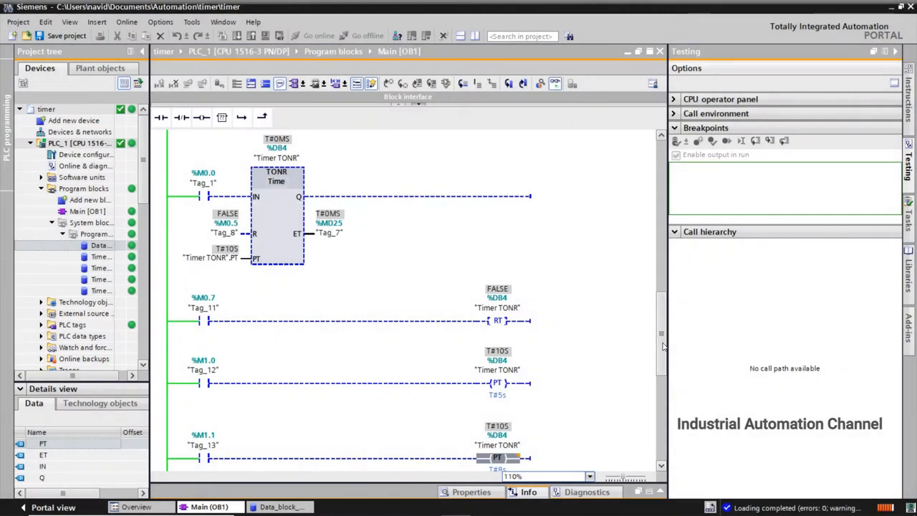
mouse_move(208, 257)
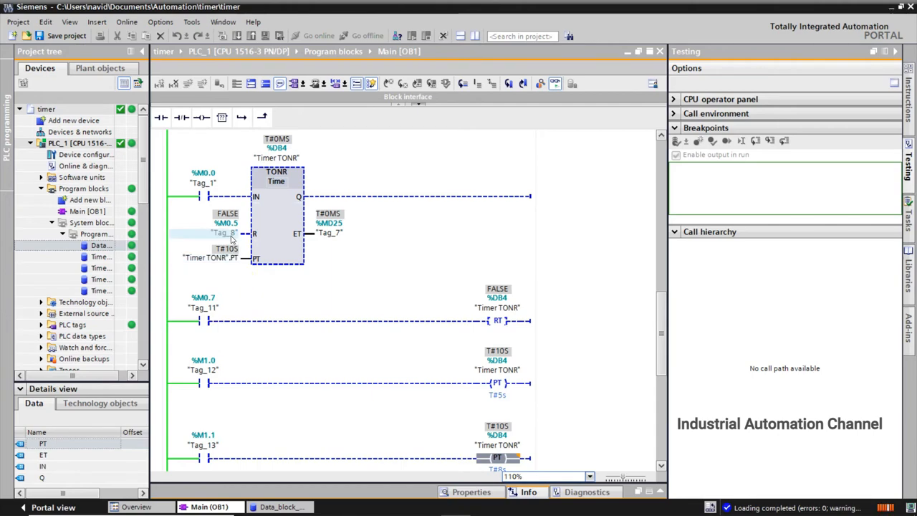
mouse_move(226, 233)
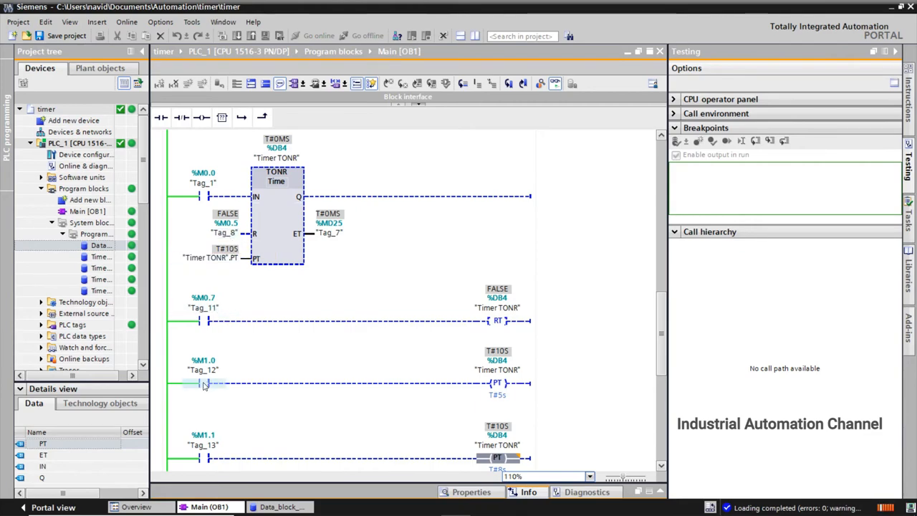
Step: Force Tag_12 and Tag_1 on to load the 5 s preset and run TONR
right_click(203, 383)
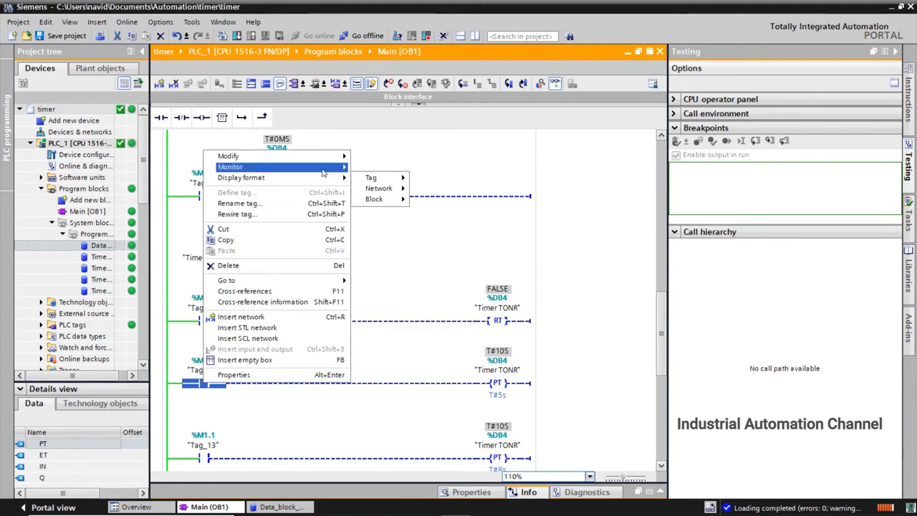
mouse_move(228, 156)
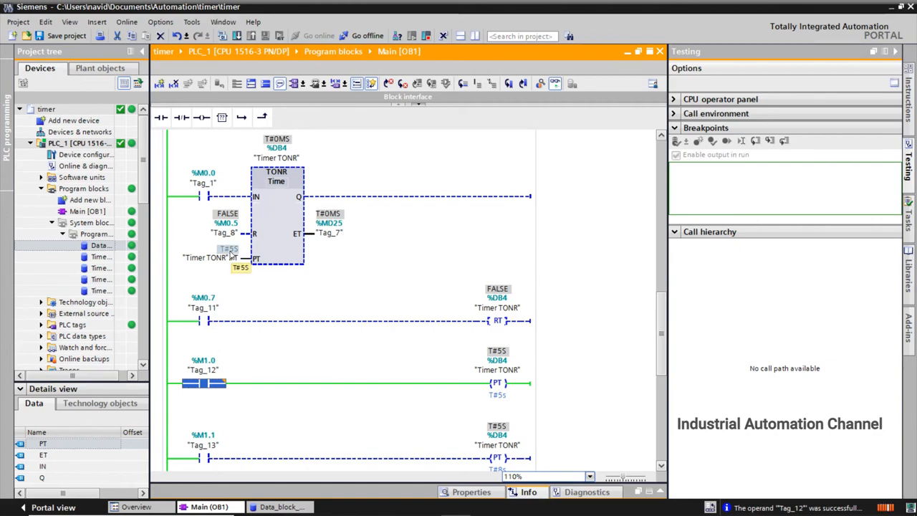
right_click(203, 182)
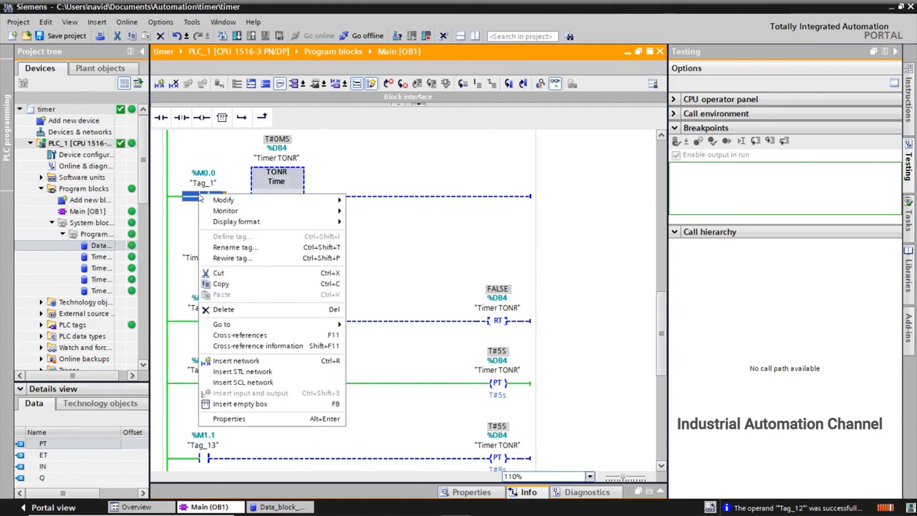
mouse_move(224, 200)
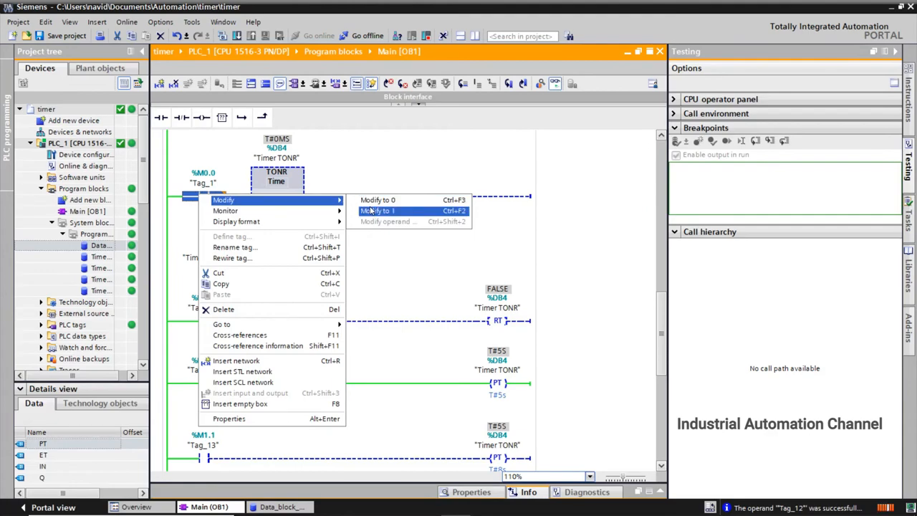
click(376, 211)
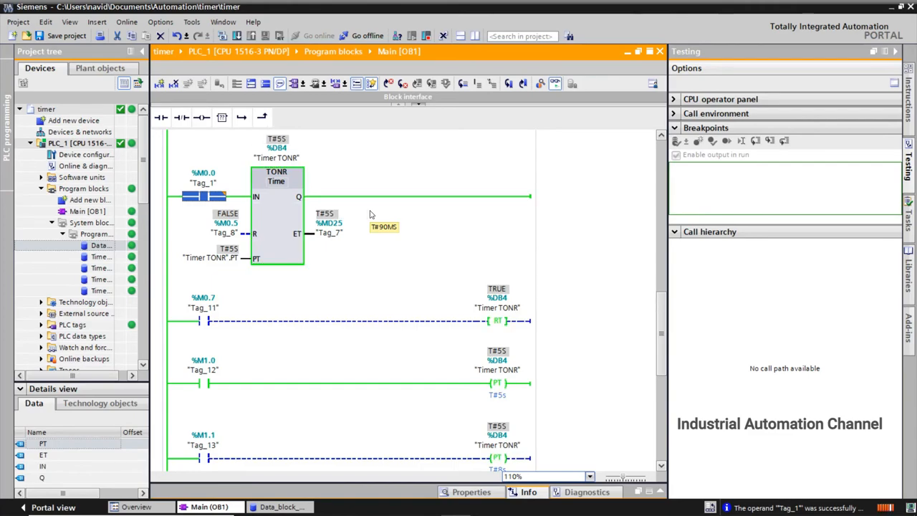
right_click(205, 196)
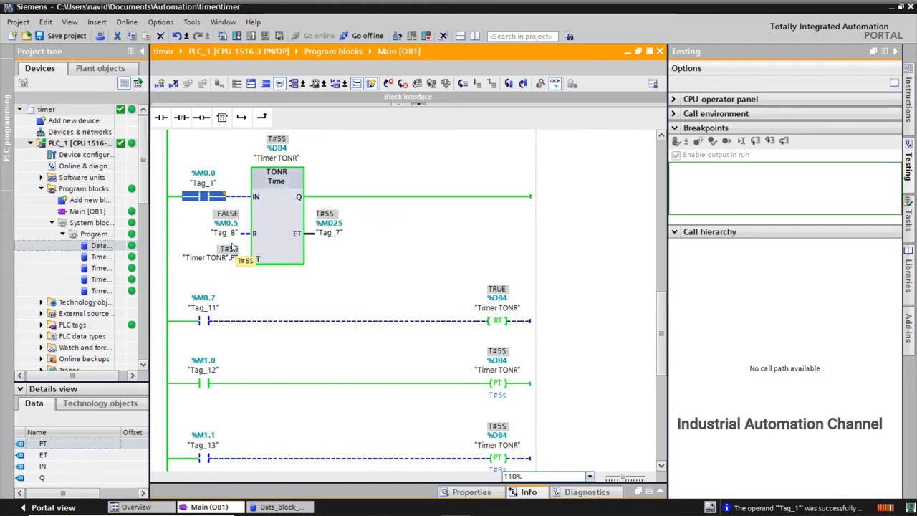
Step: Pulse Tag_8 on and off to reset TONR, then switch Tag_12 back off
right_click(226, 232)
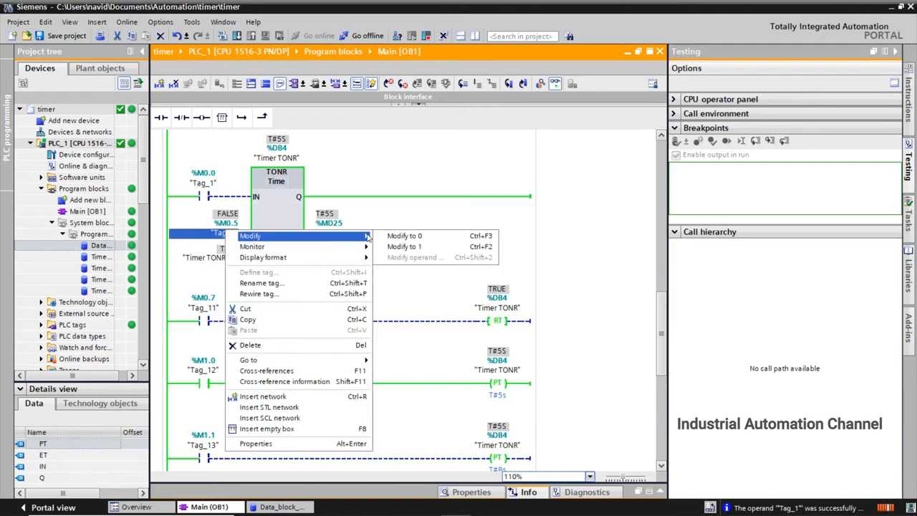
click(404, 246)
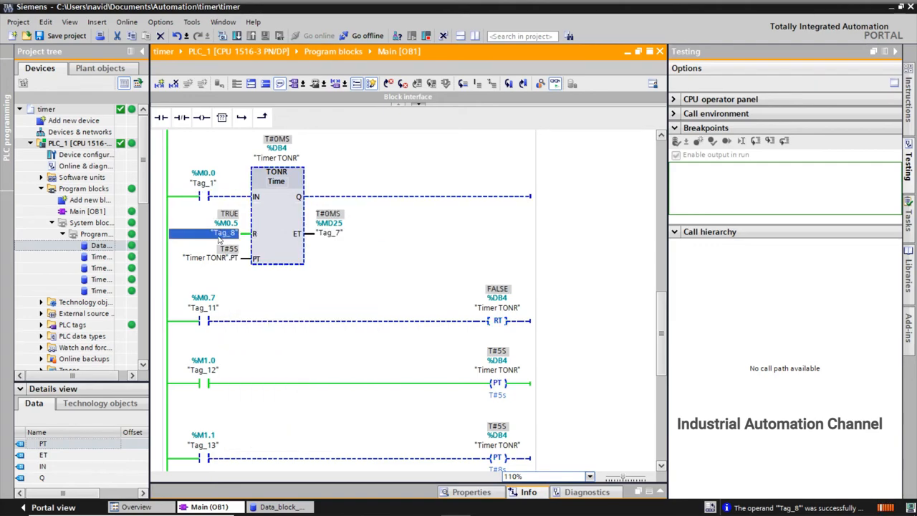
right_click(224, 233)
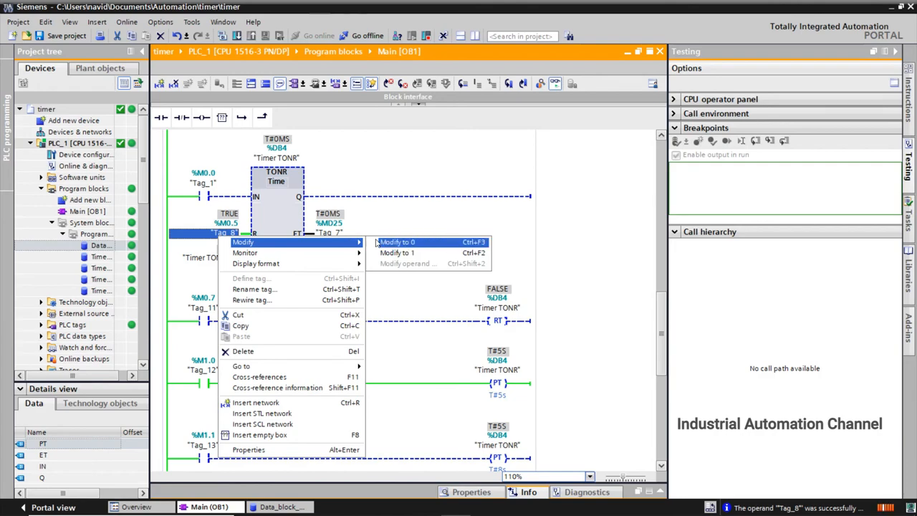
click(397, 241)
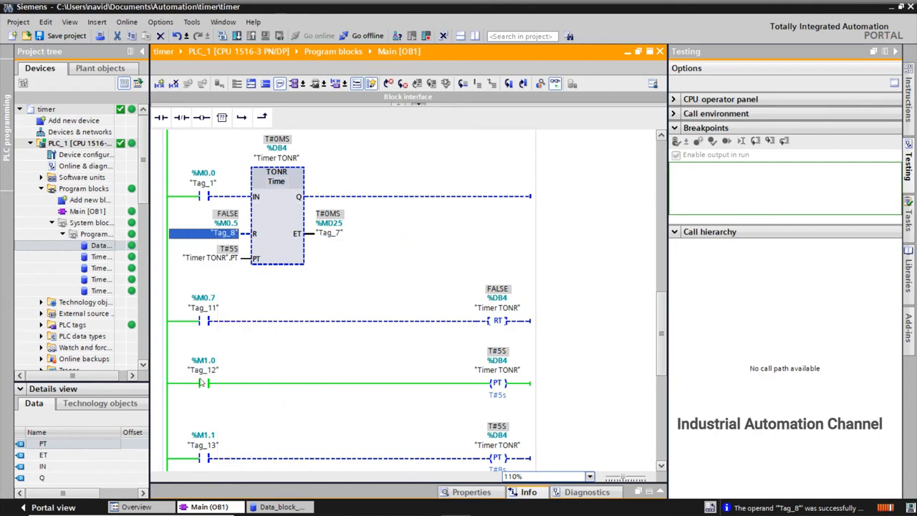
right_click(201, 383)
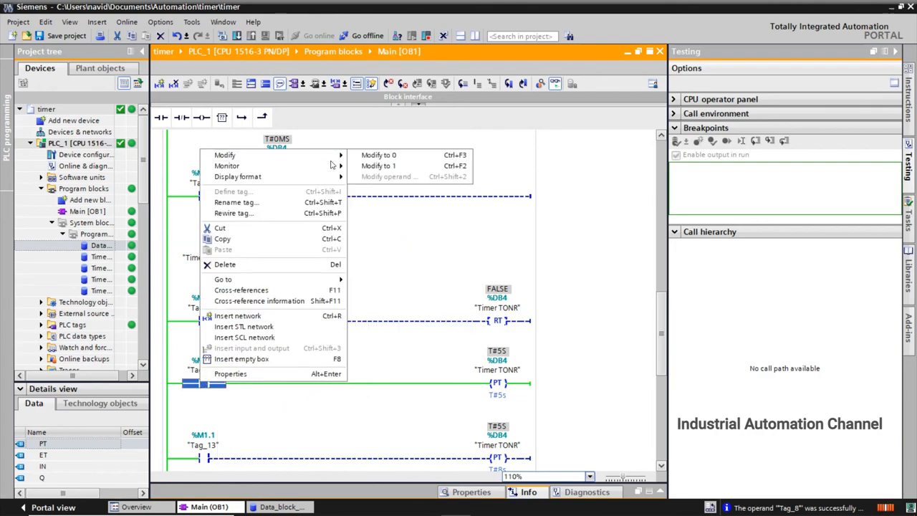
click(246, 412)
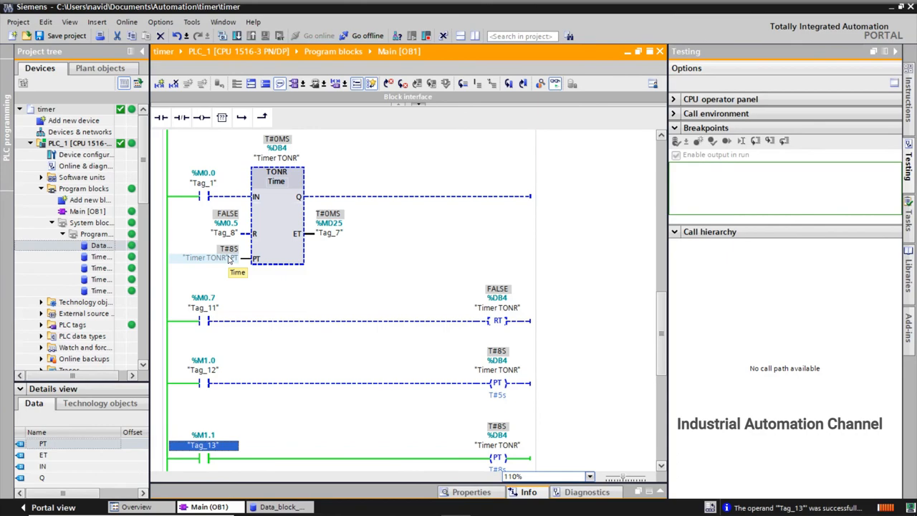
Step: Switch Tag_1 on so TONR's elapsed time reaches T#8S with output energized
right_click(203, 189)
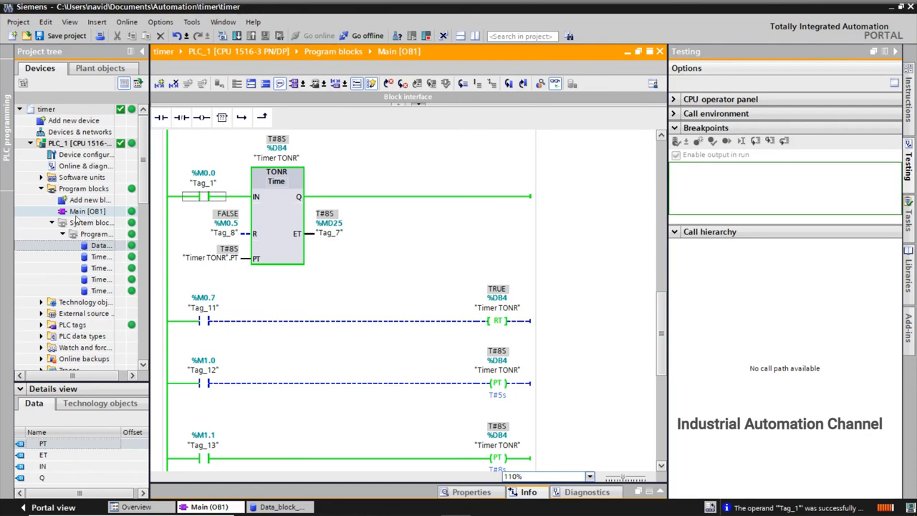
Step: Take Main [OB1] offline and switch its programming language from ladder to FBD
right_click(86, 210)
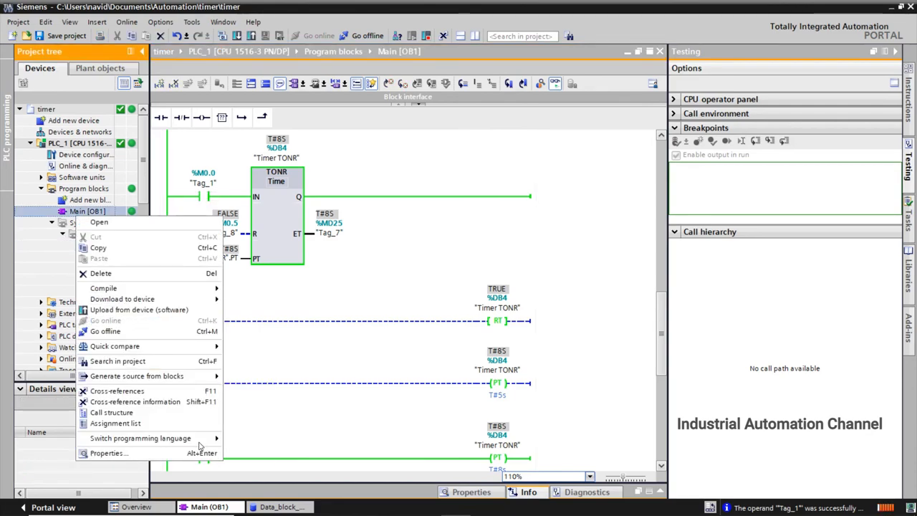
mouse_move(250, 418)
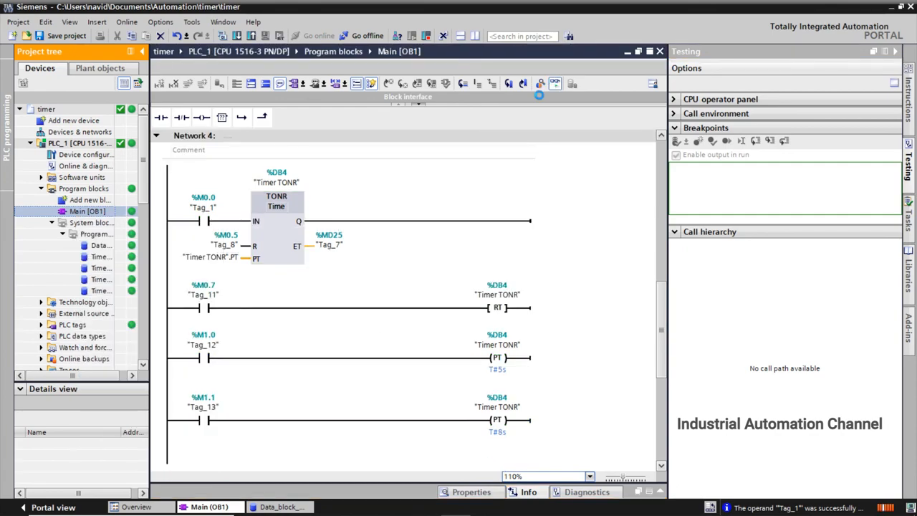
right_click(86, 210)
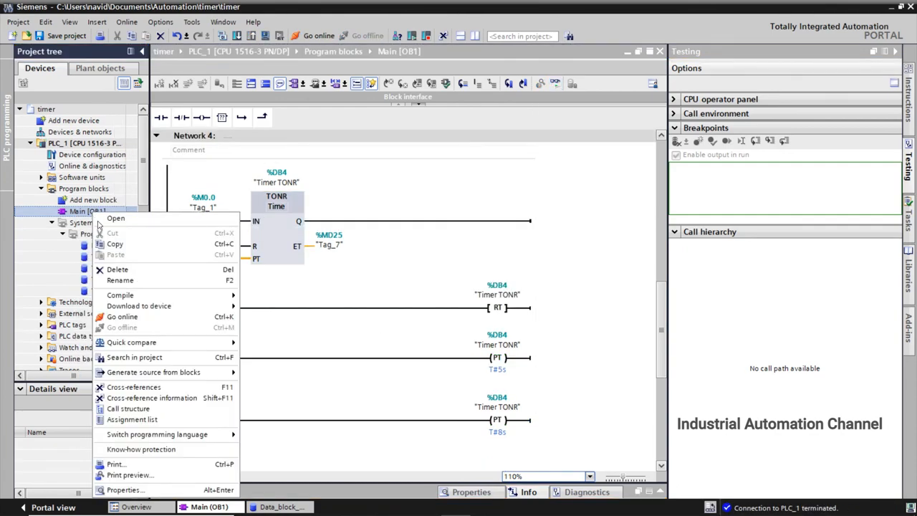
mouse_move(156, 434)
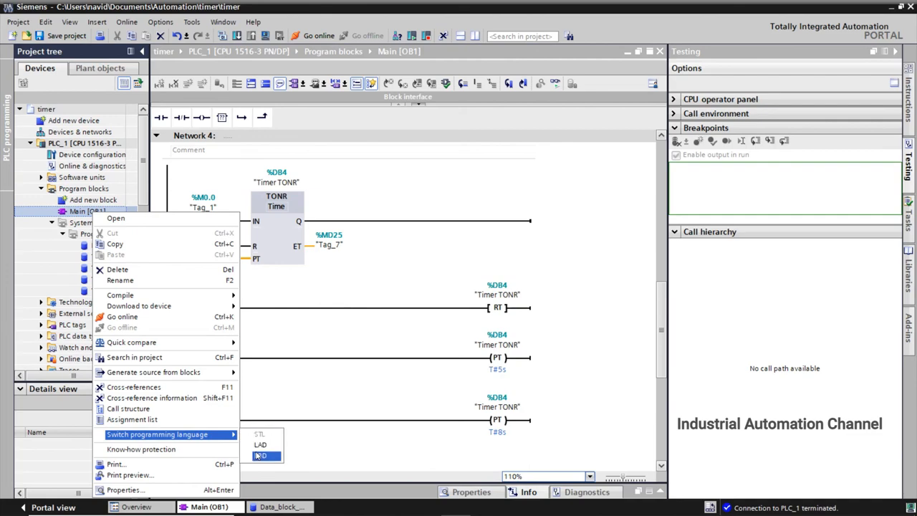
click(260, 456)
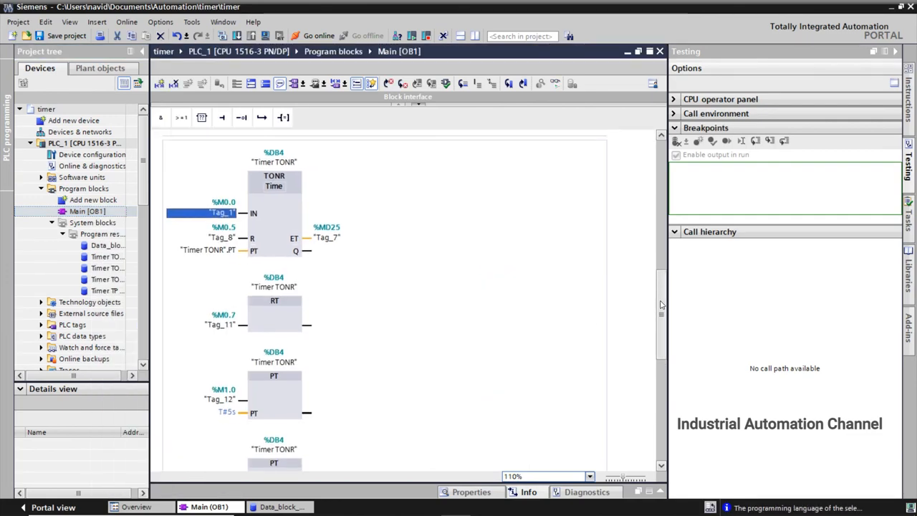
scroll(down, 3)
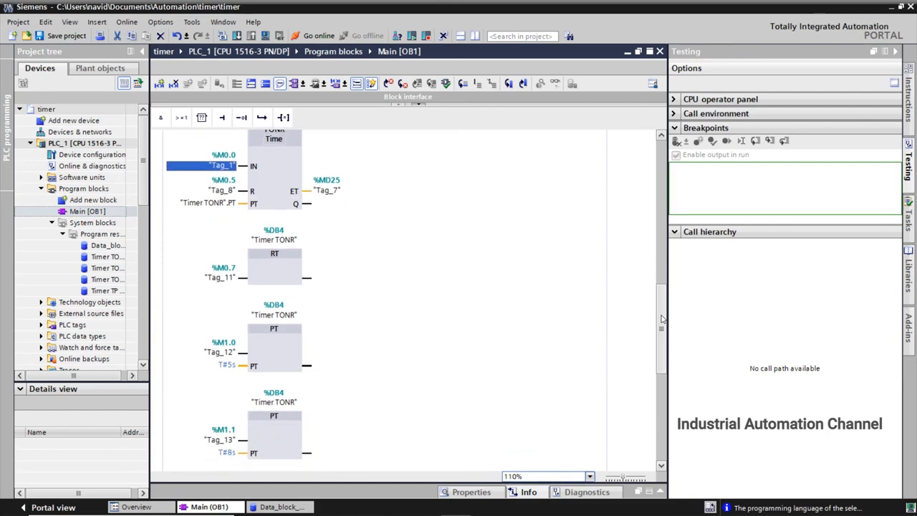